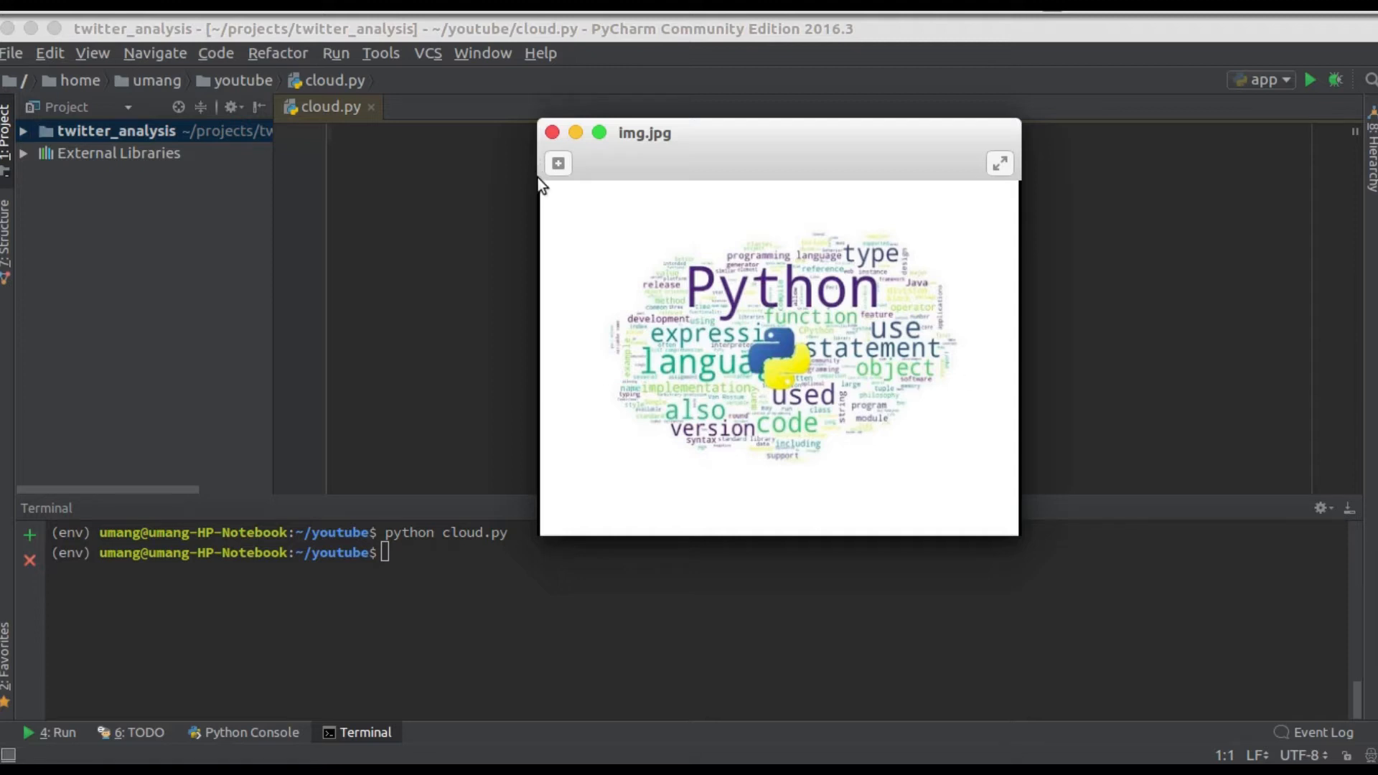
mouse_move(550, 192)
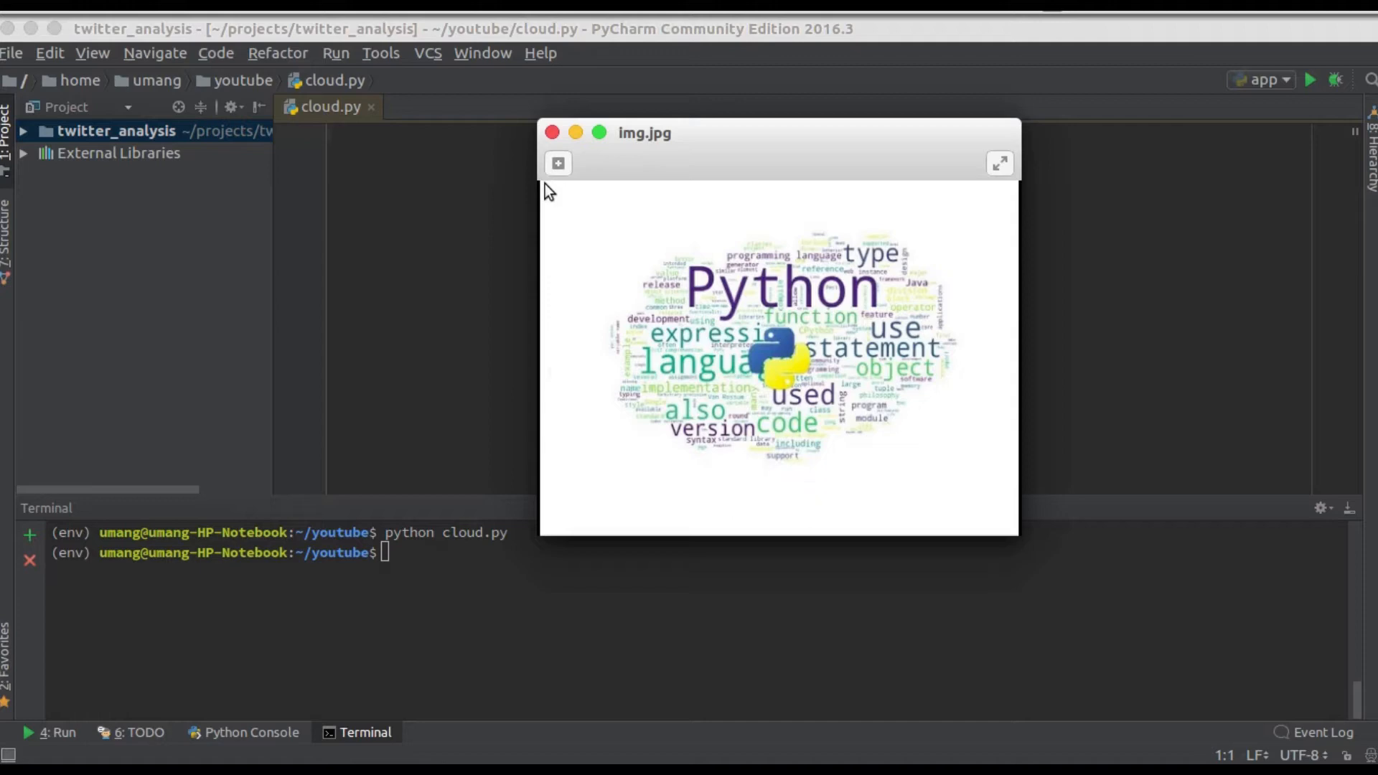
- Preview img.jpg full-size, restore it, close the viewer and clear the terminal
click(999, 162)
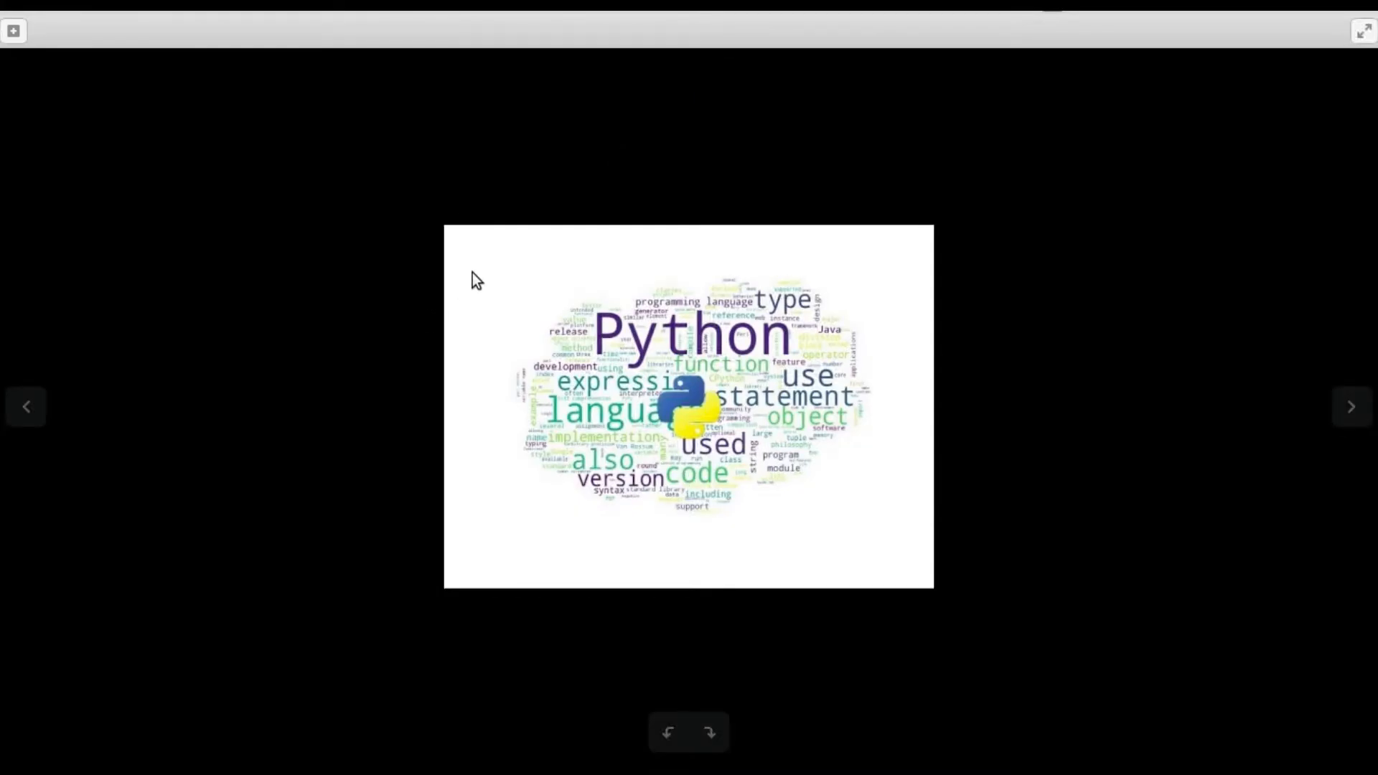
mouse_move(826, 347)
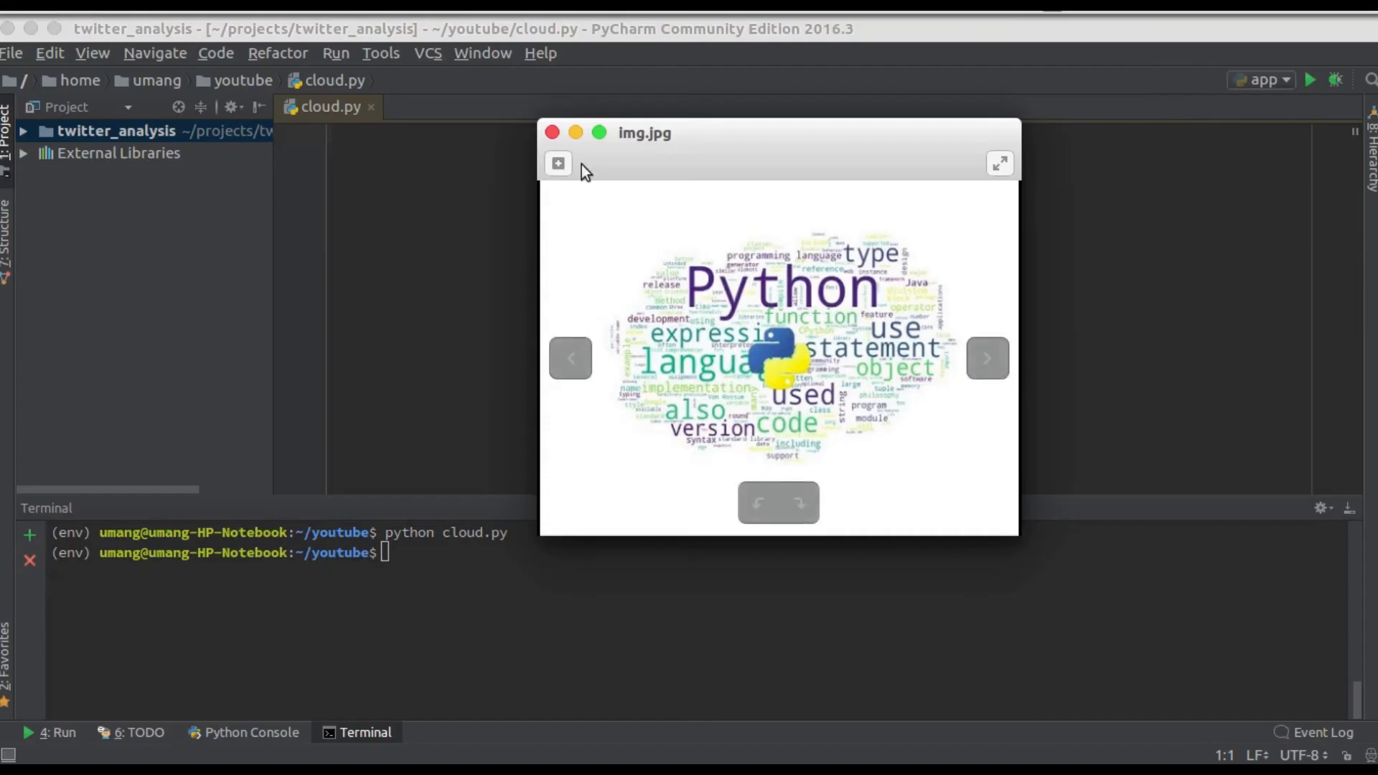
click(551, 132)
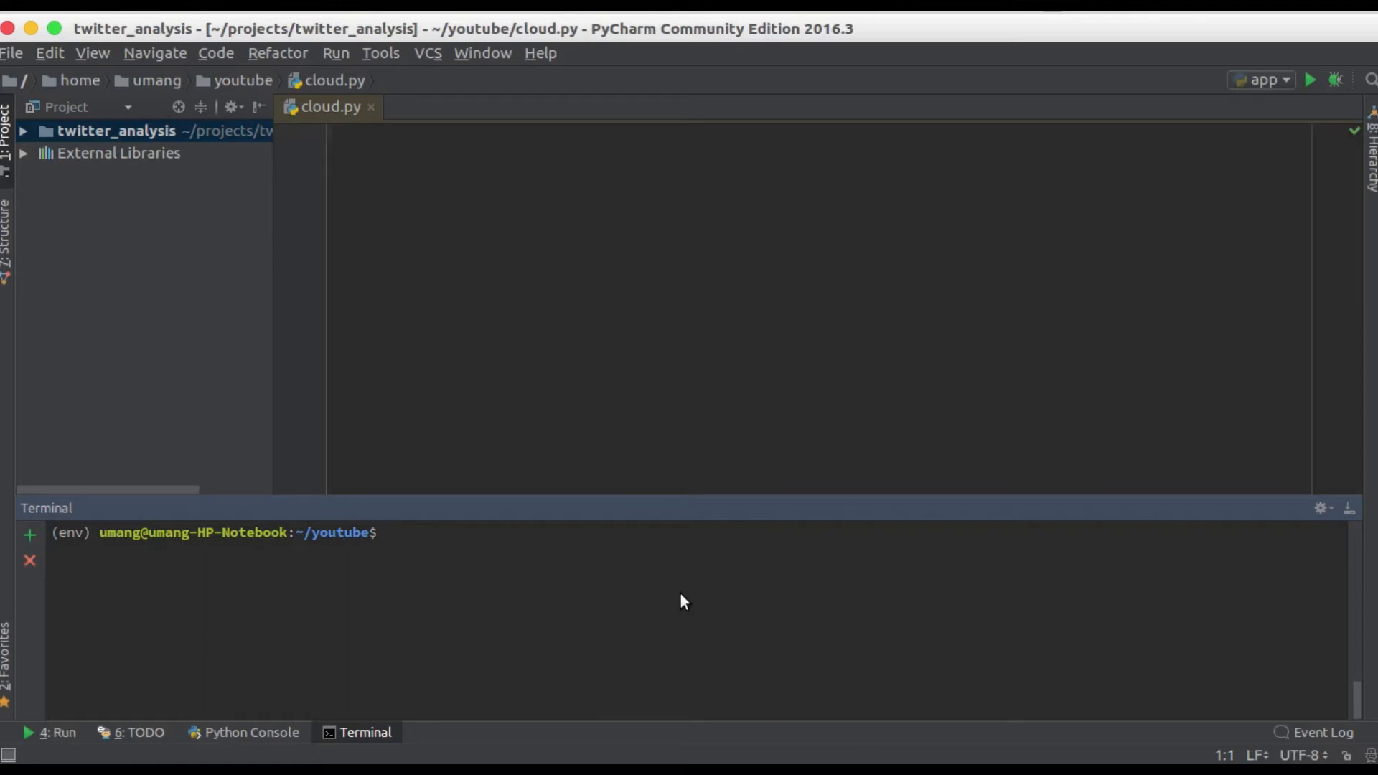
- Run sudo pip3 install wordcloud and point out the wordcloud and matplotlib requirements already satisfied
text(sudo)
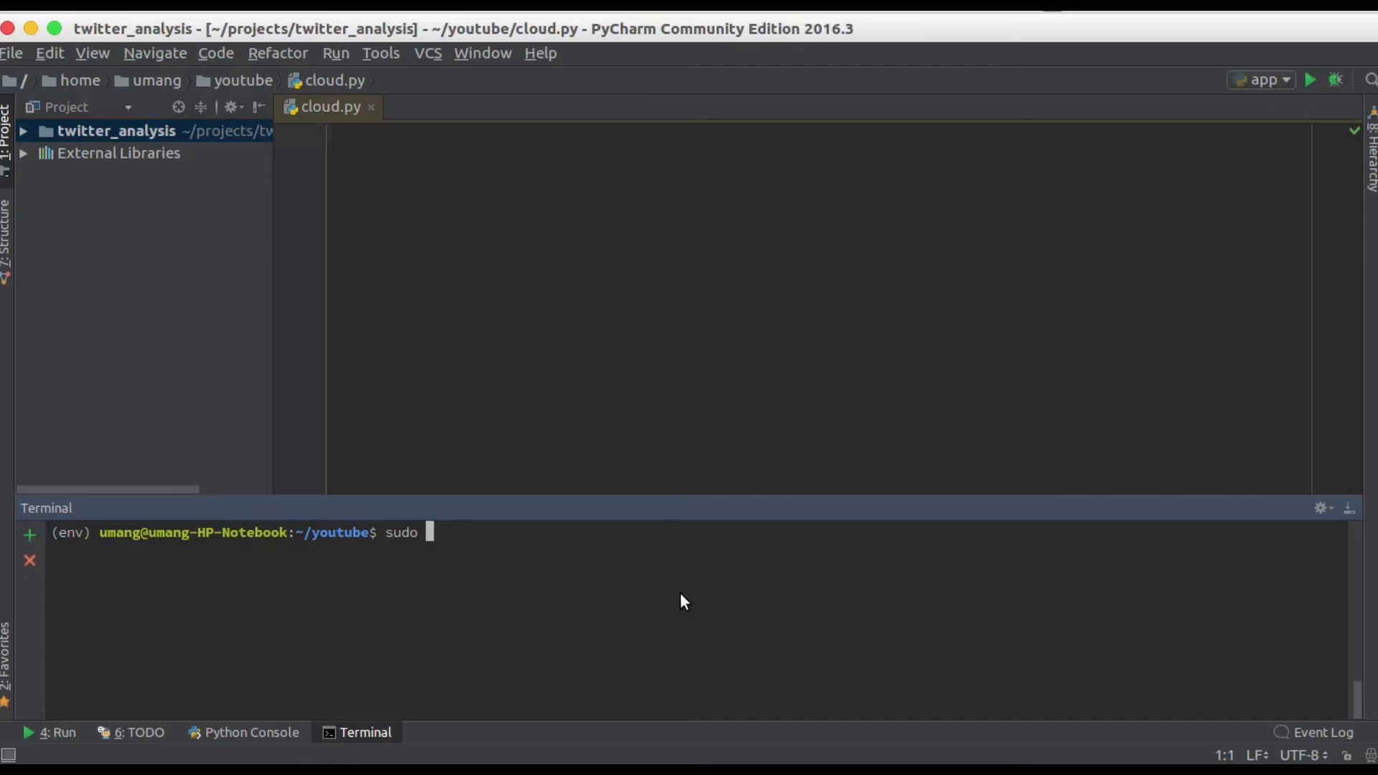
text(pip3 inst)
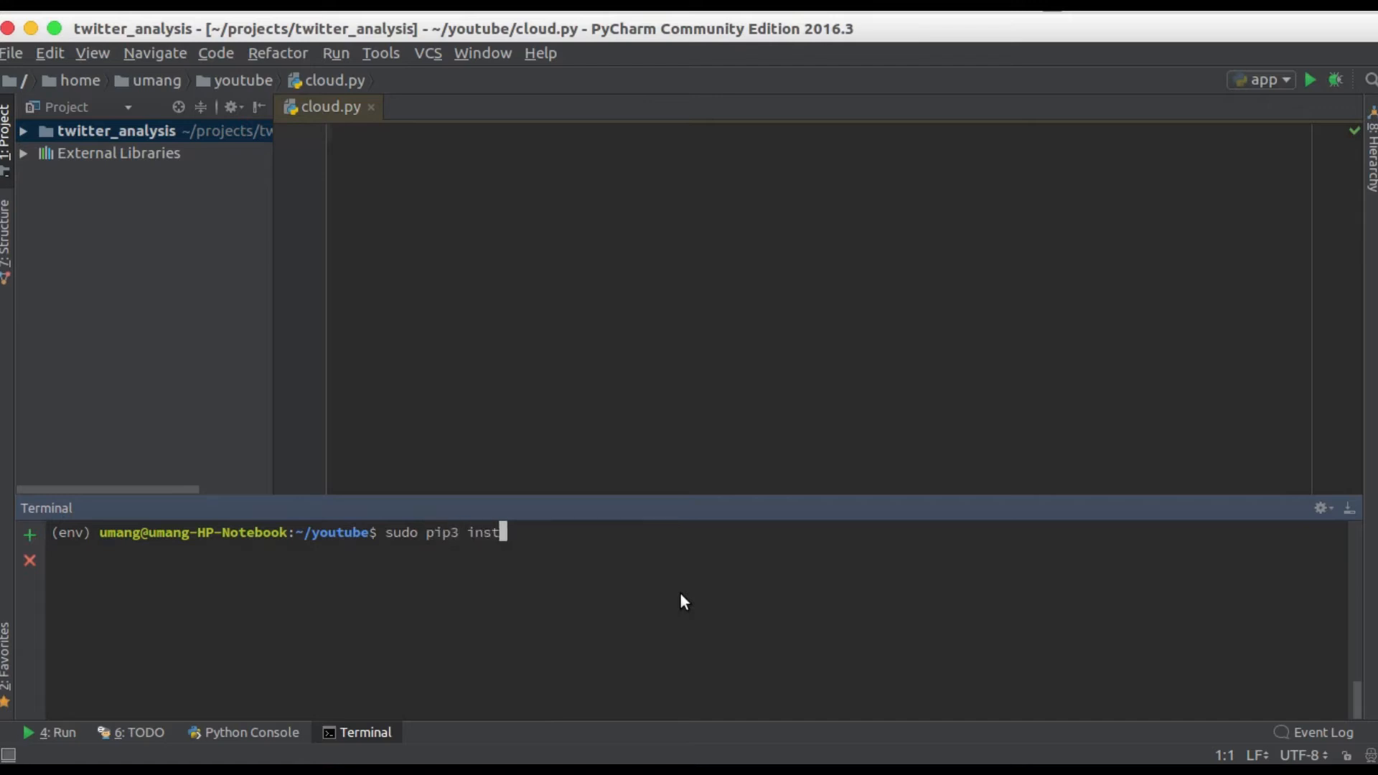
text(all word)
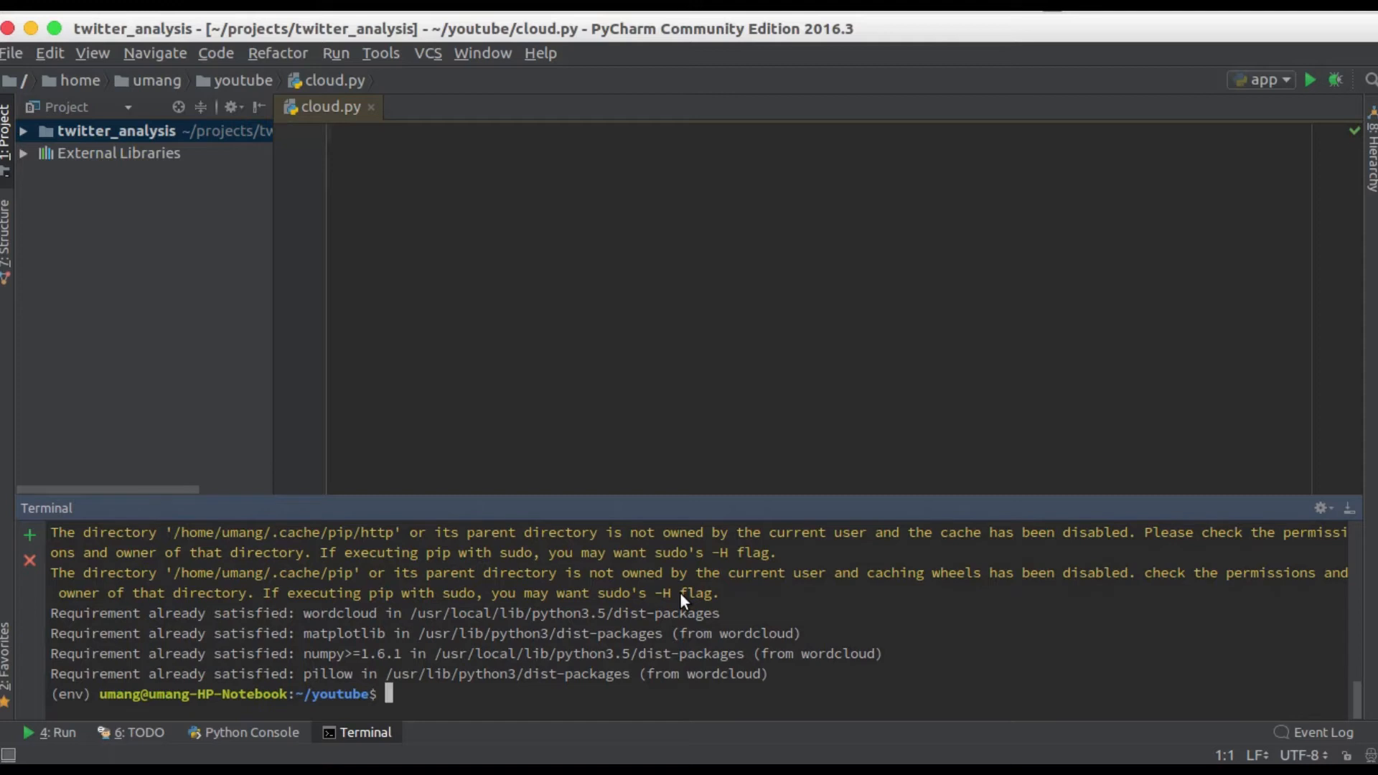
mouse_move(319, 602)
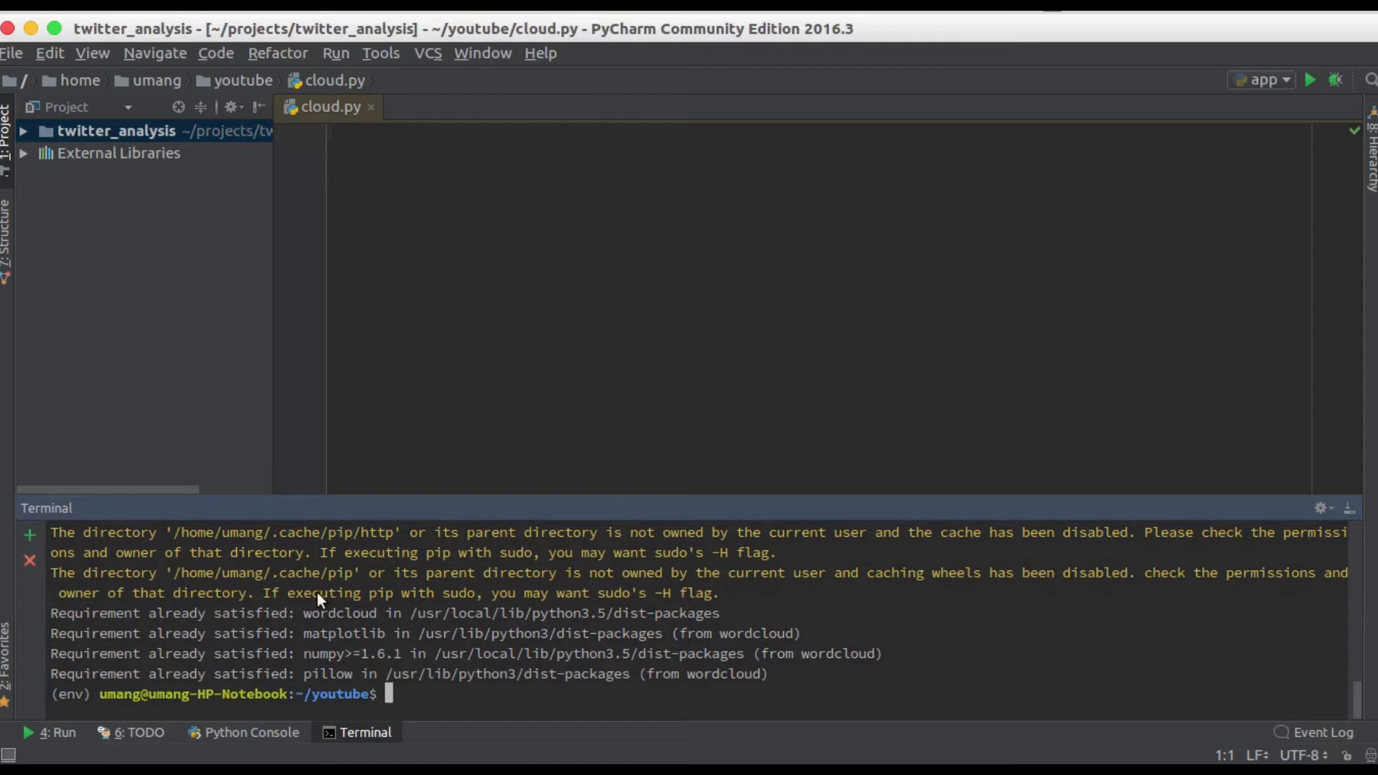
mouse_move(310, 623)
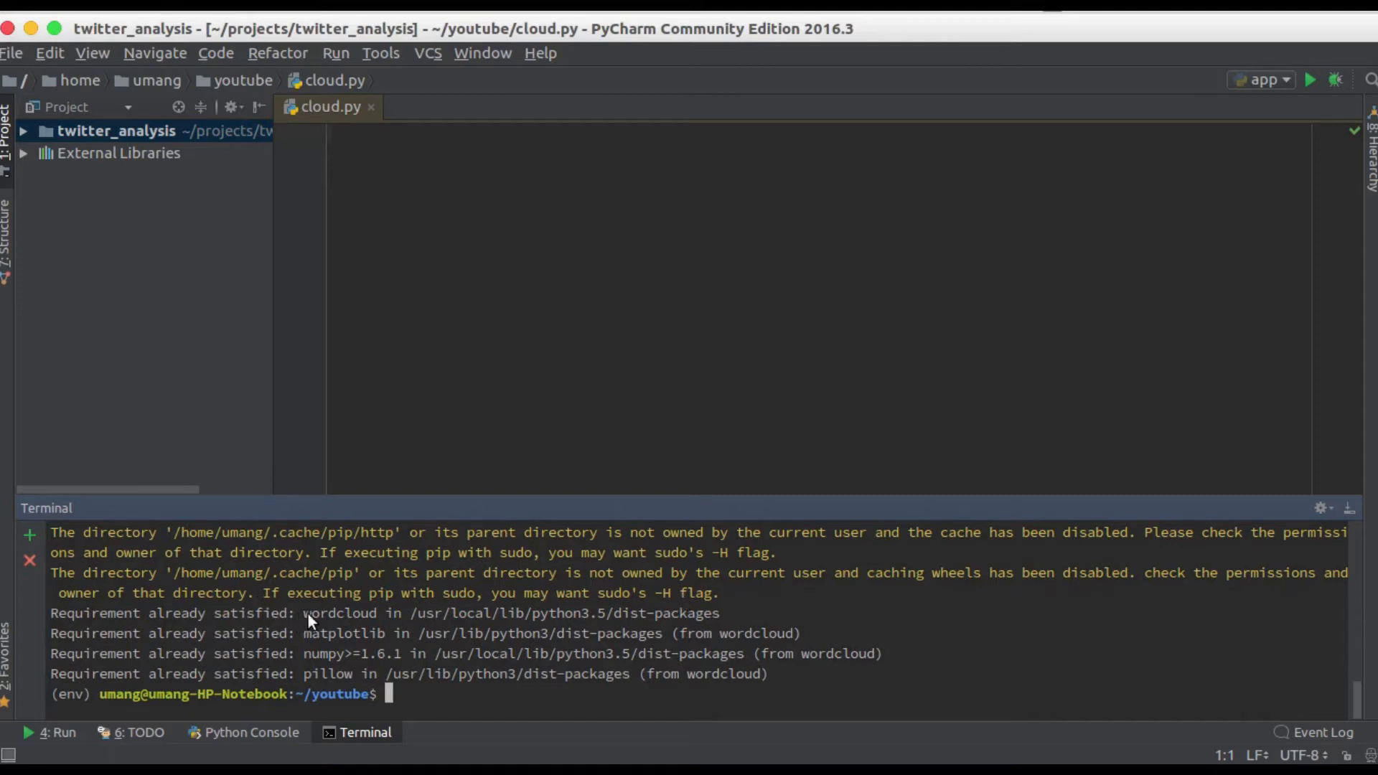
double_click(341, 633)
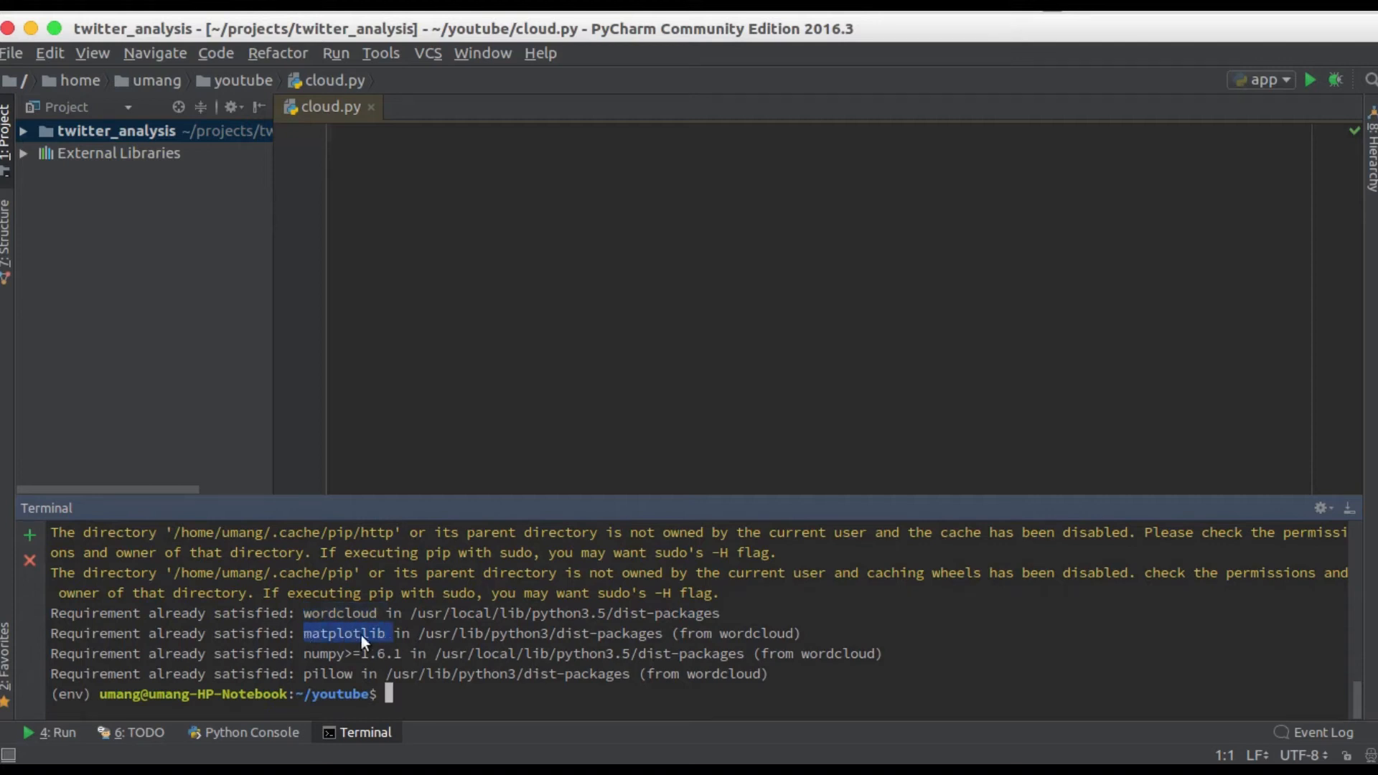
double_click(327, 674)
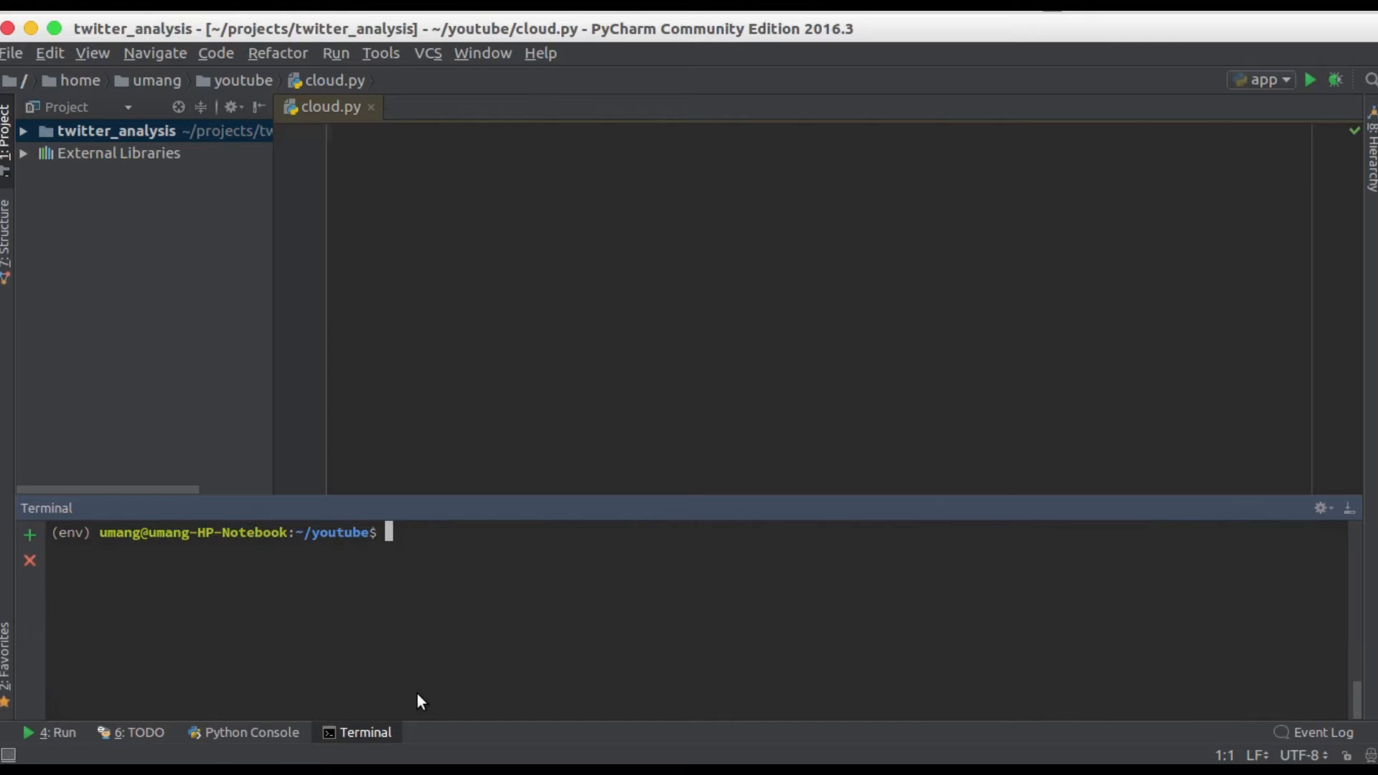
mouse_move(419, 485)
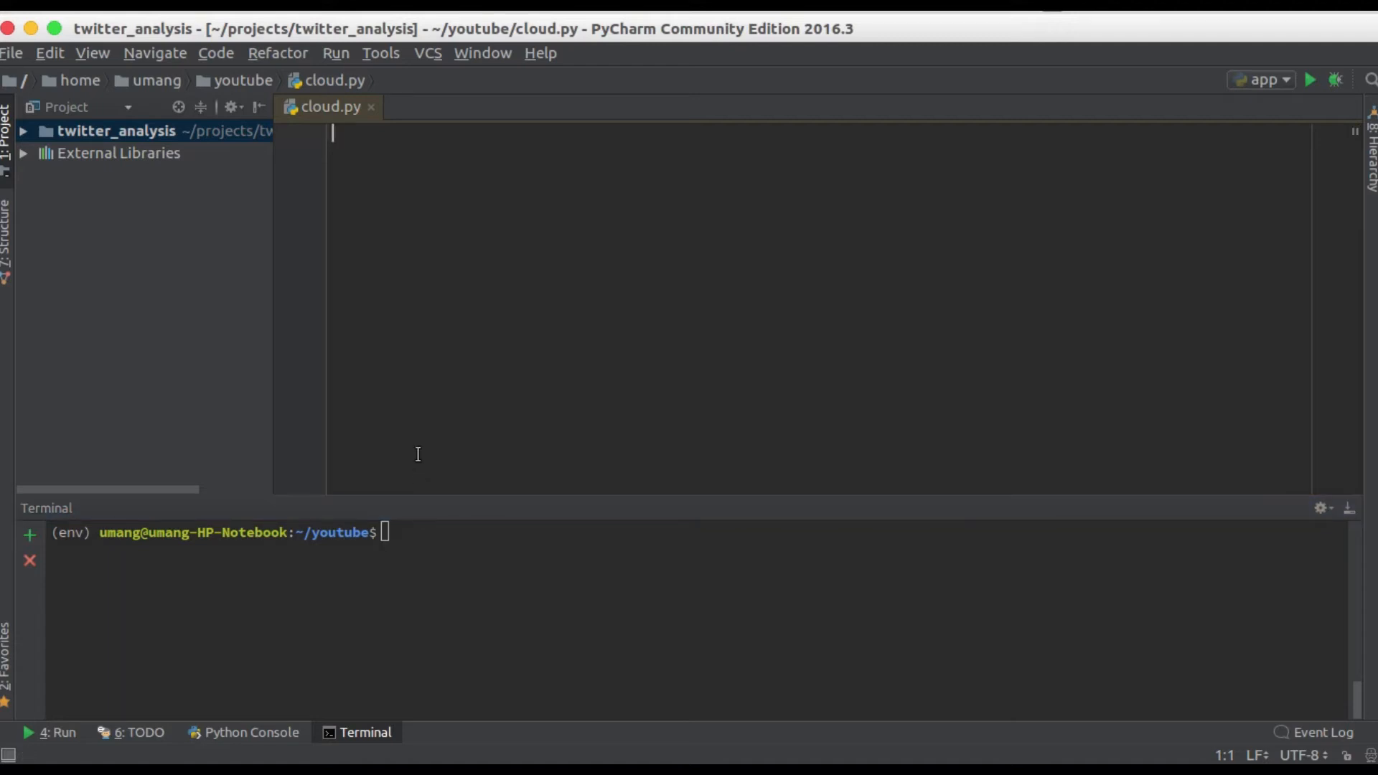
- Import WordCloud from wordcloud and matplotlib.pyplot as plt at the top of cloud.py
text(from wordcloud import)
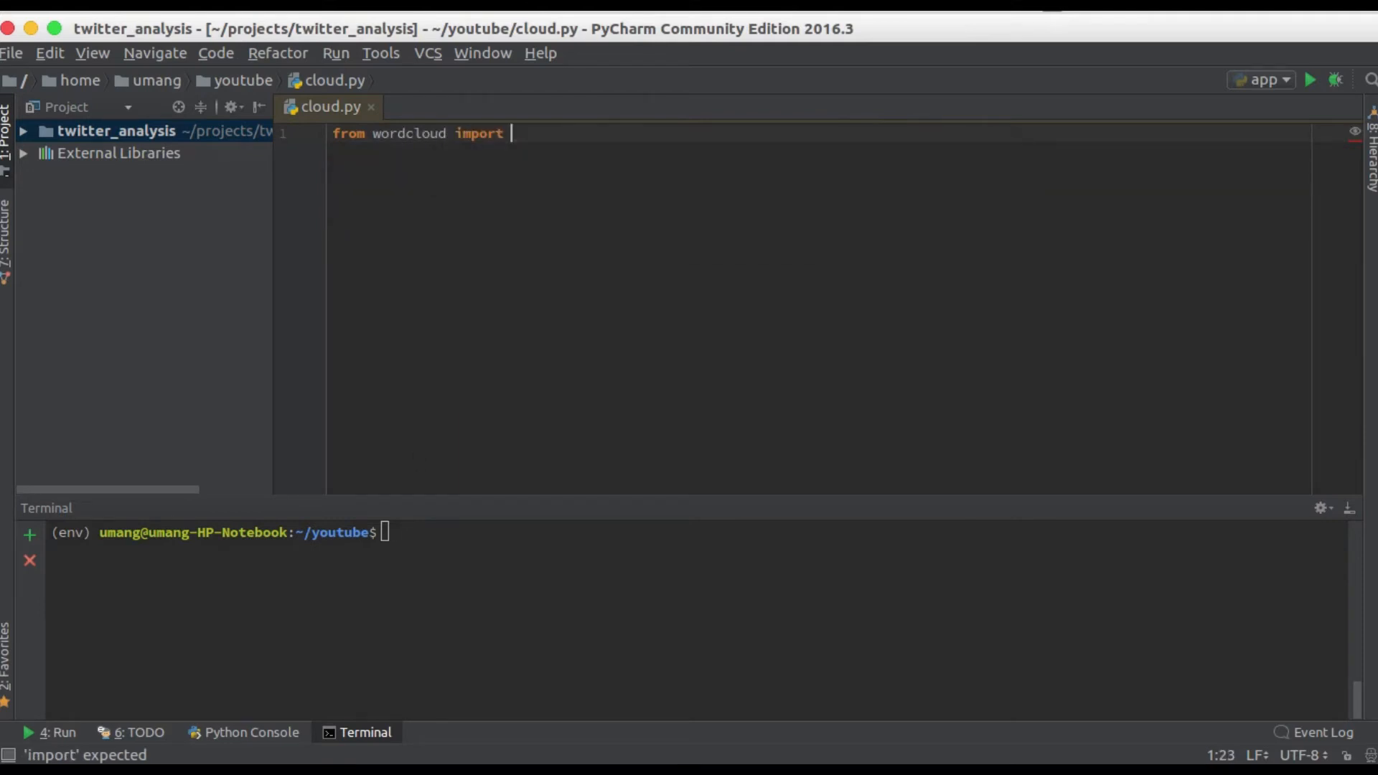
text(WordCloud)
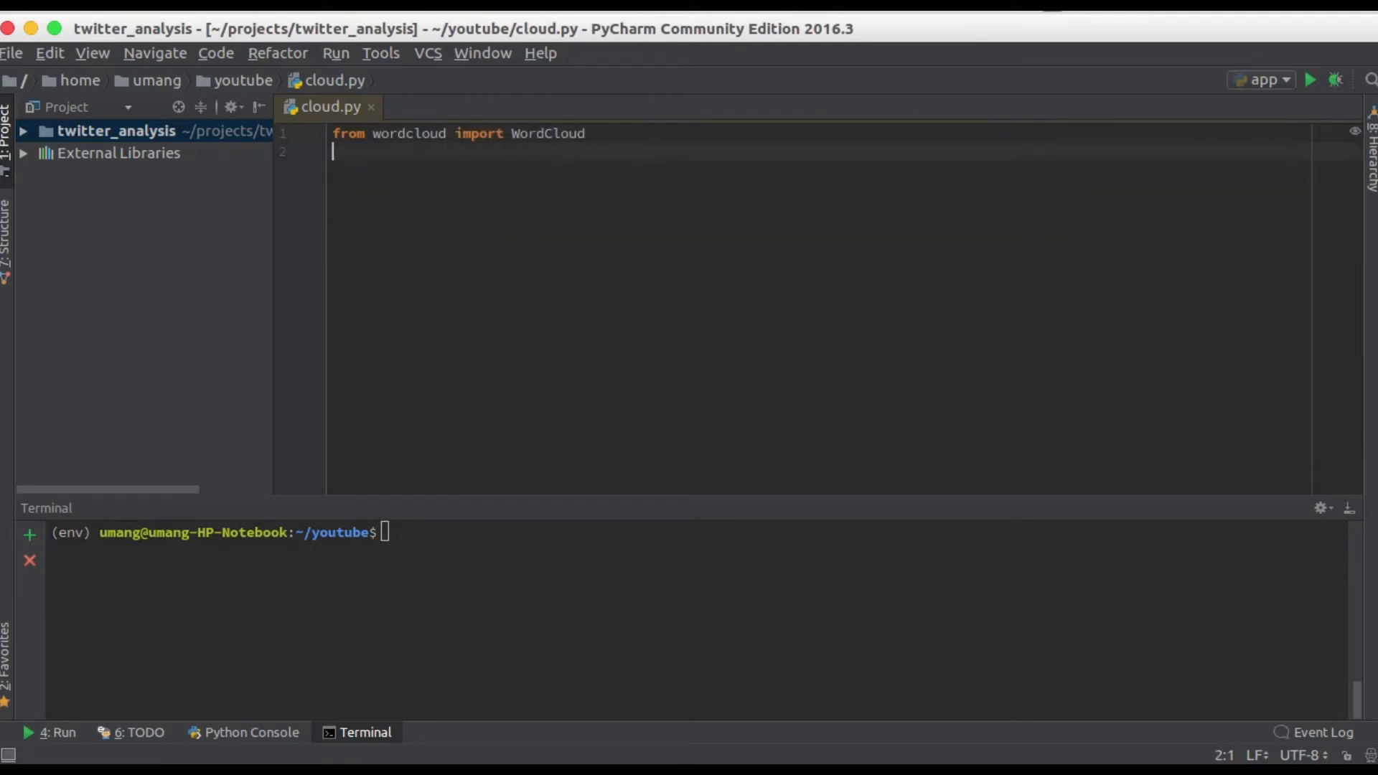
text(import matplotlib)
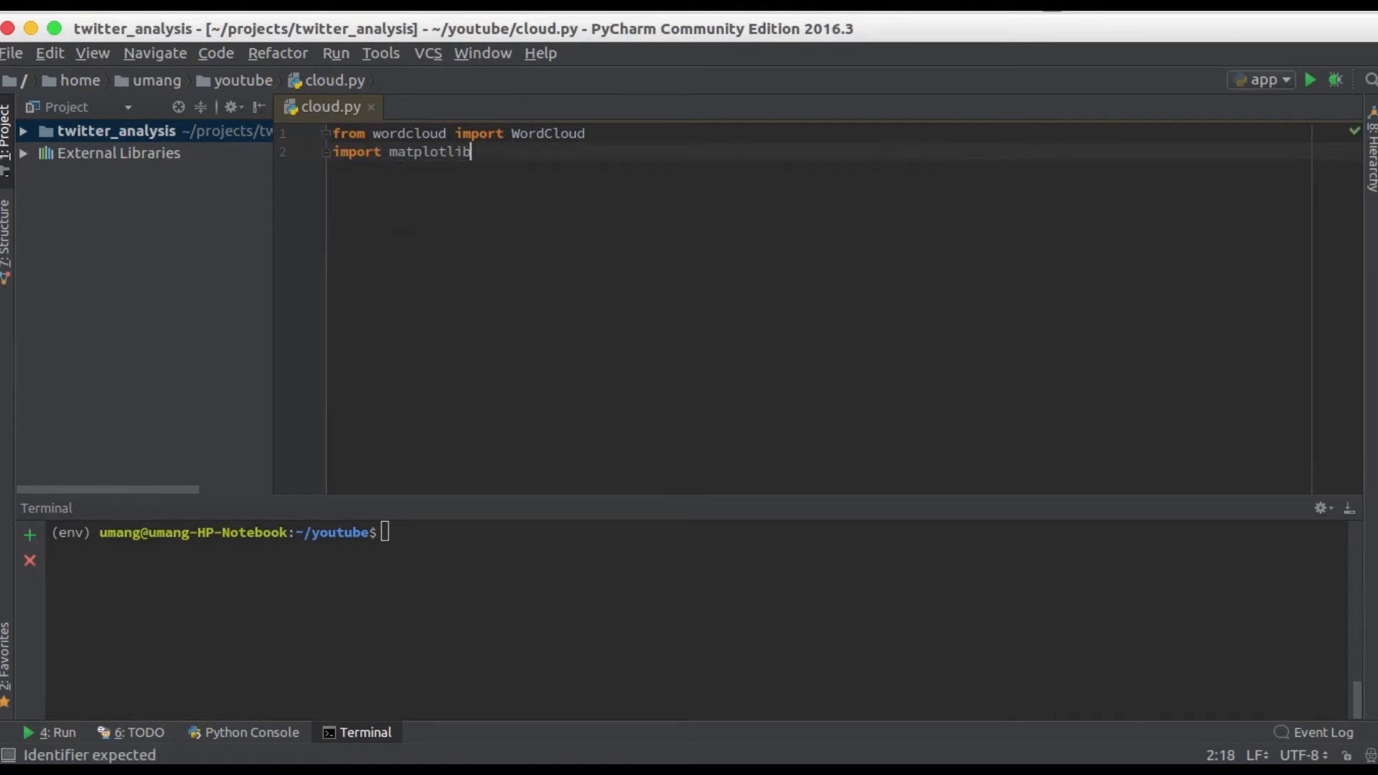
text(.pyplot)
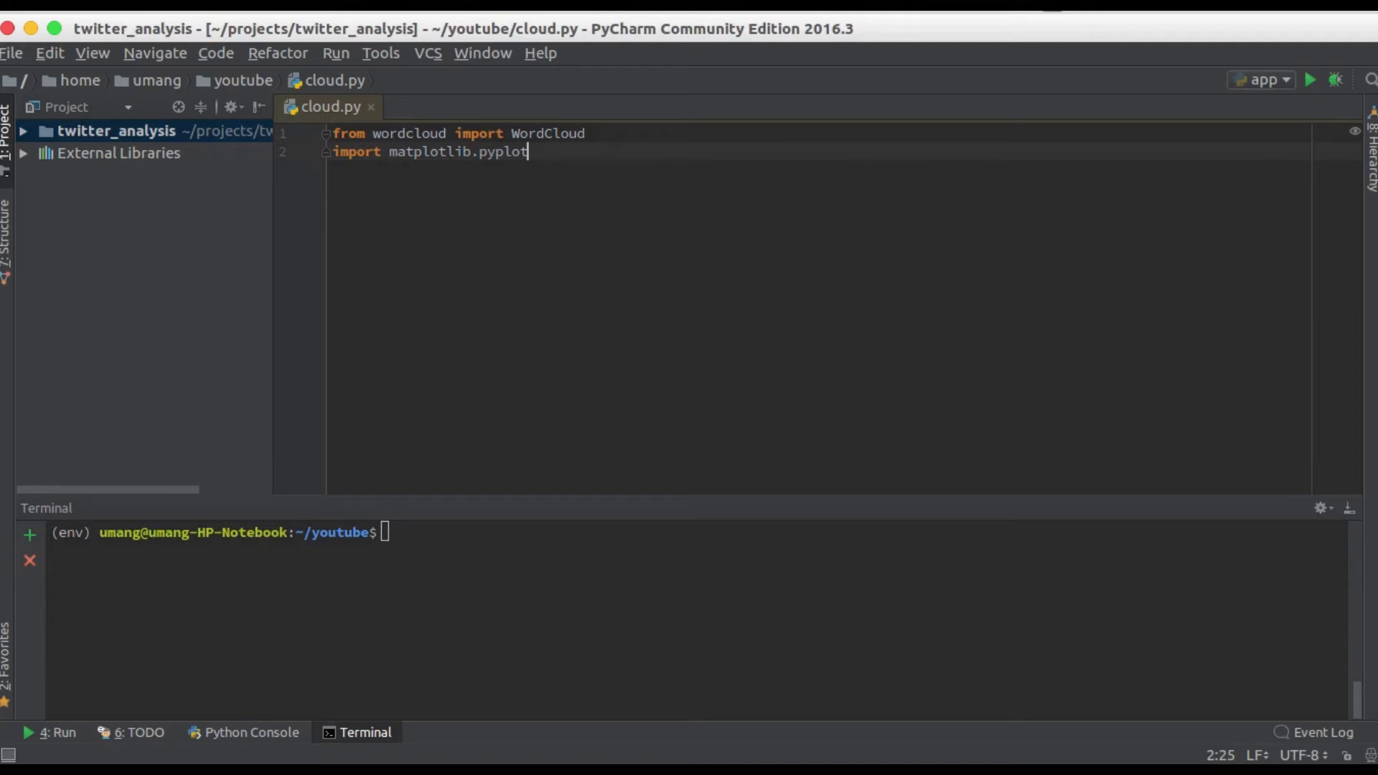
text(a)
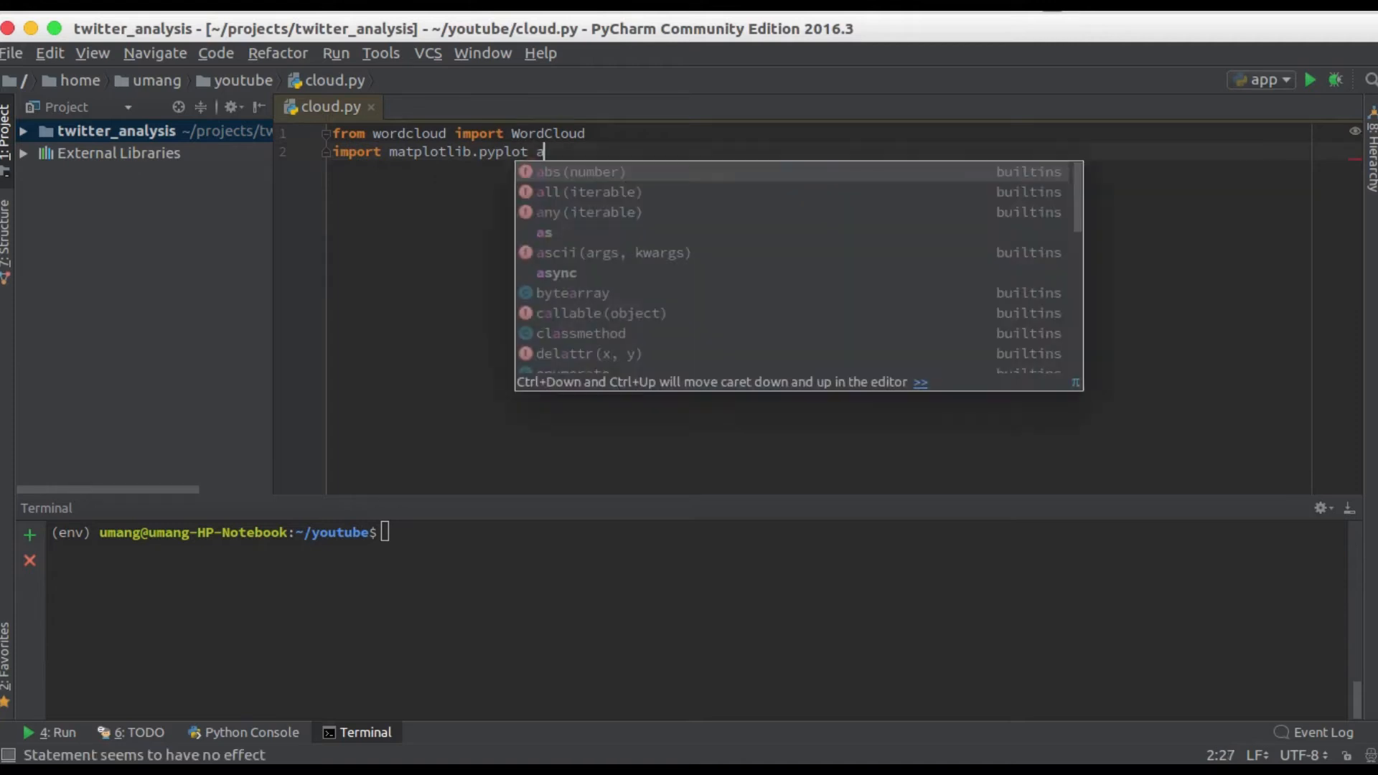
text(s plt)
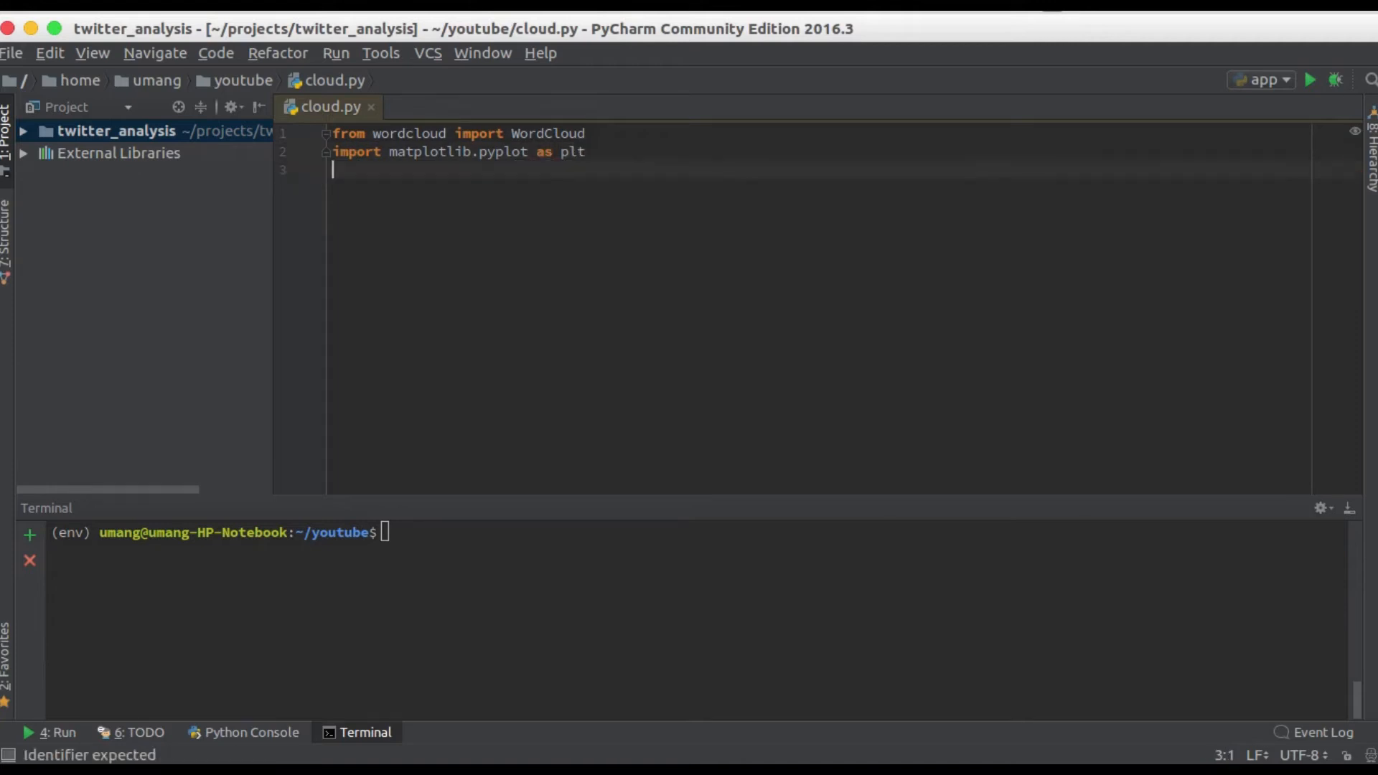
- Define text = "keys coding competetive development Python webscraping automation getsetpython..." keyword string
text(text = "keys coding competetive development Python webscraping automation getsetpython projects cool awesome blockchain data m)
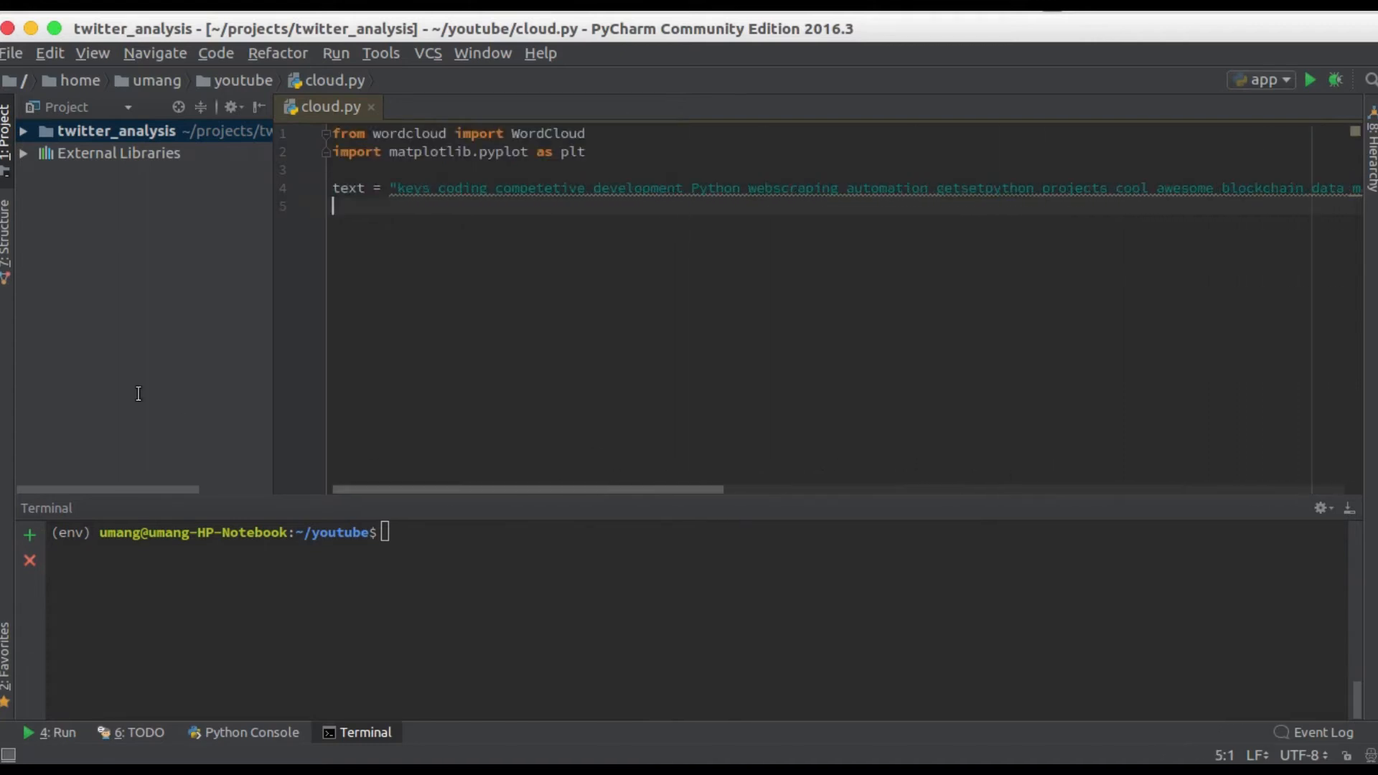
- Add cloud = WordCloud().generate(text) on a new line below the text string
key(enter)
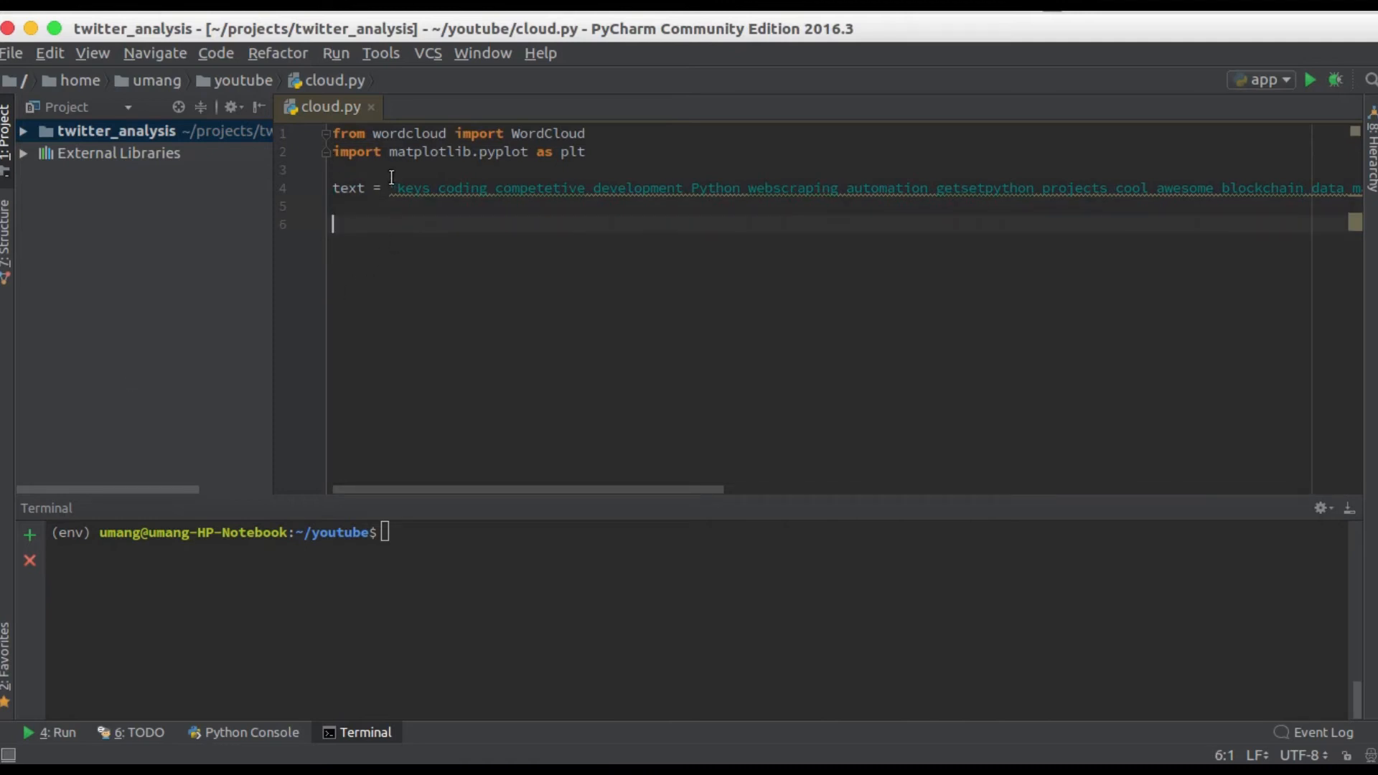
mouse_move(408, 230)
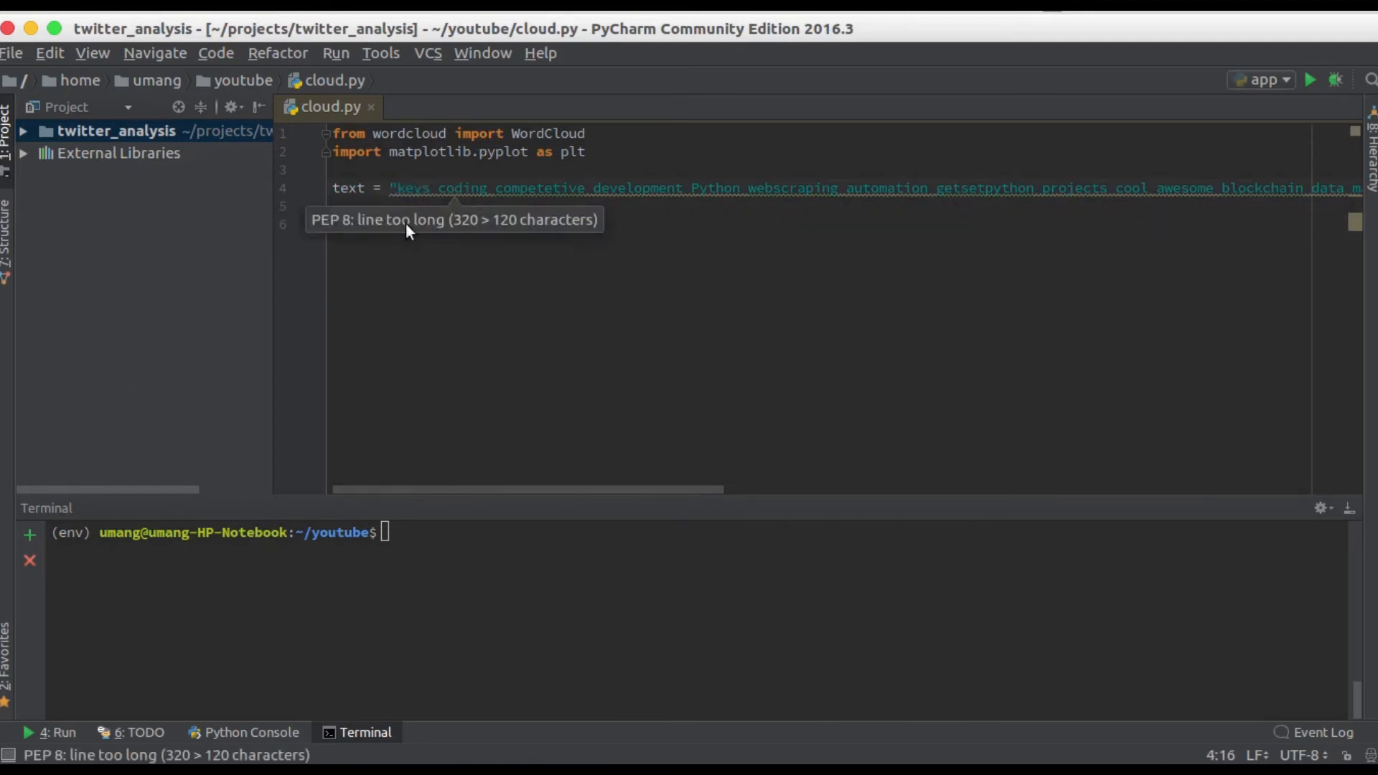
text(wc)
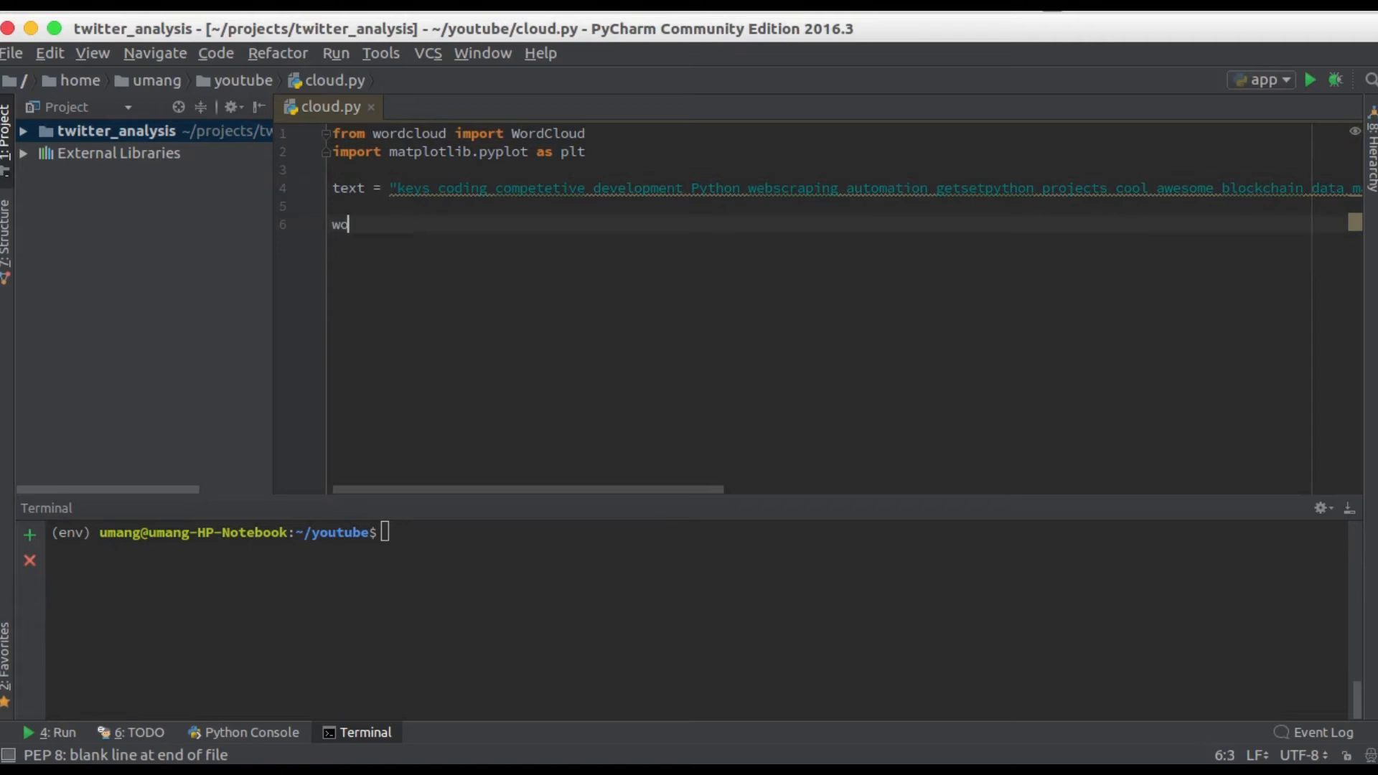
text(rd)
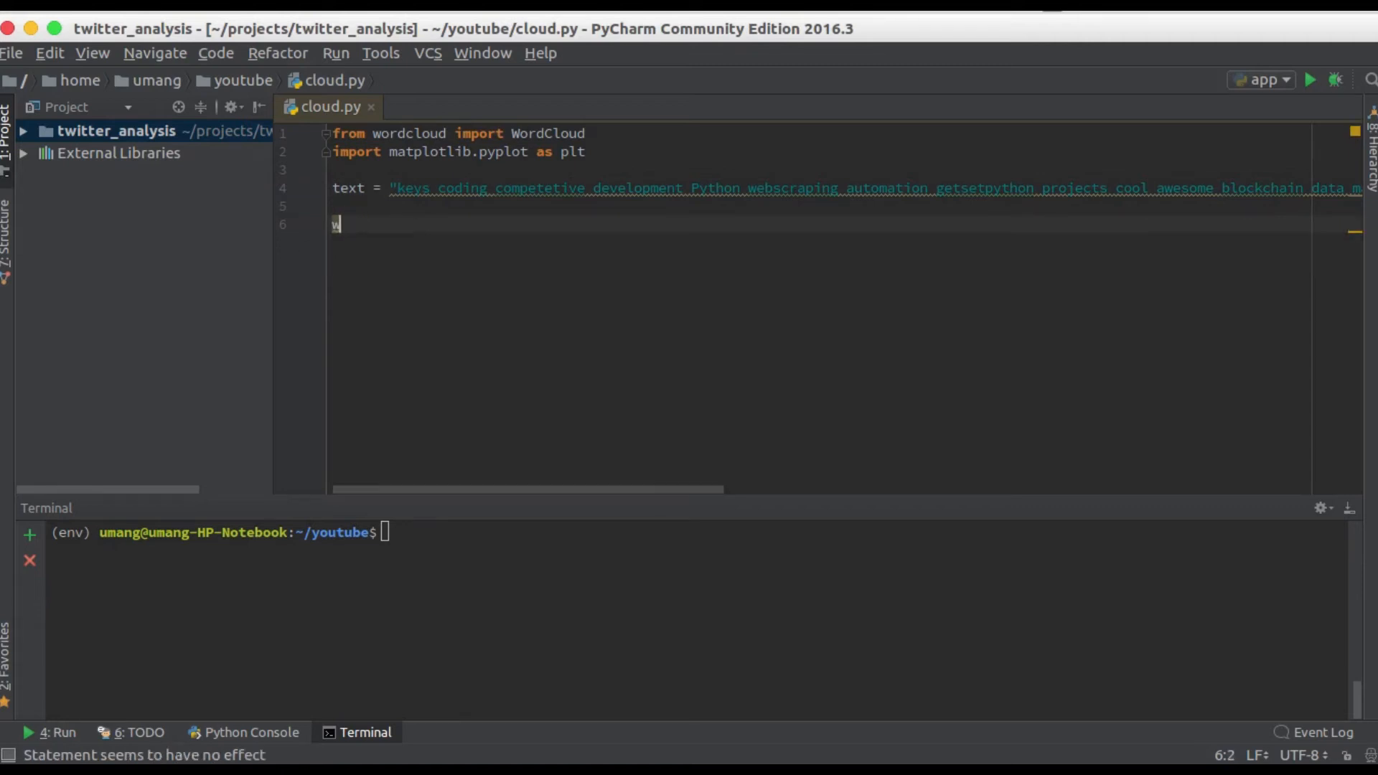
text(loud =)
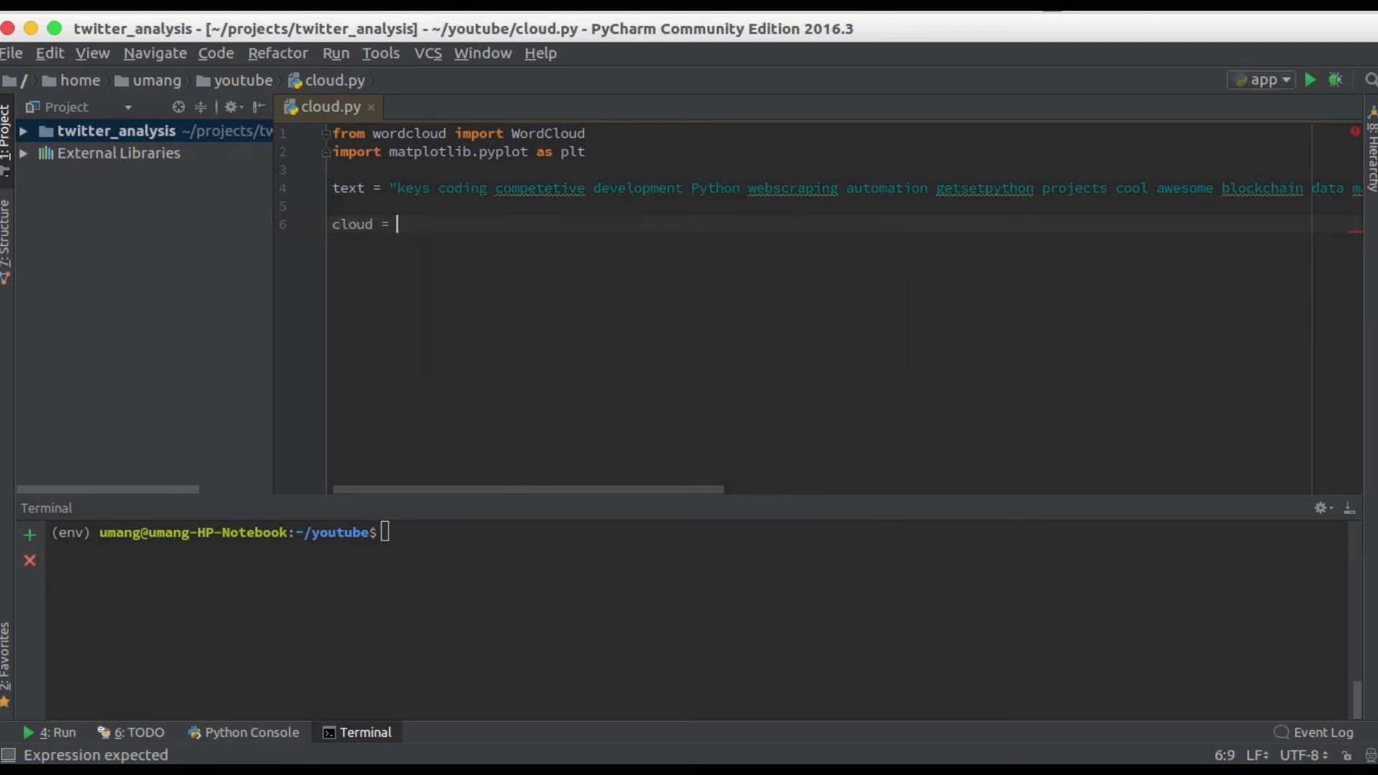
text(WordCloud().)
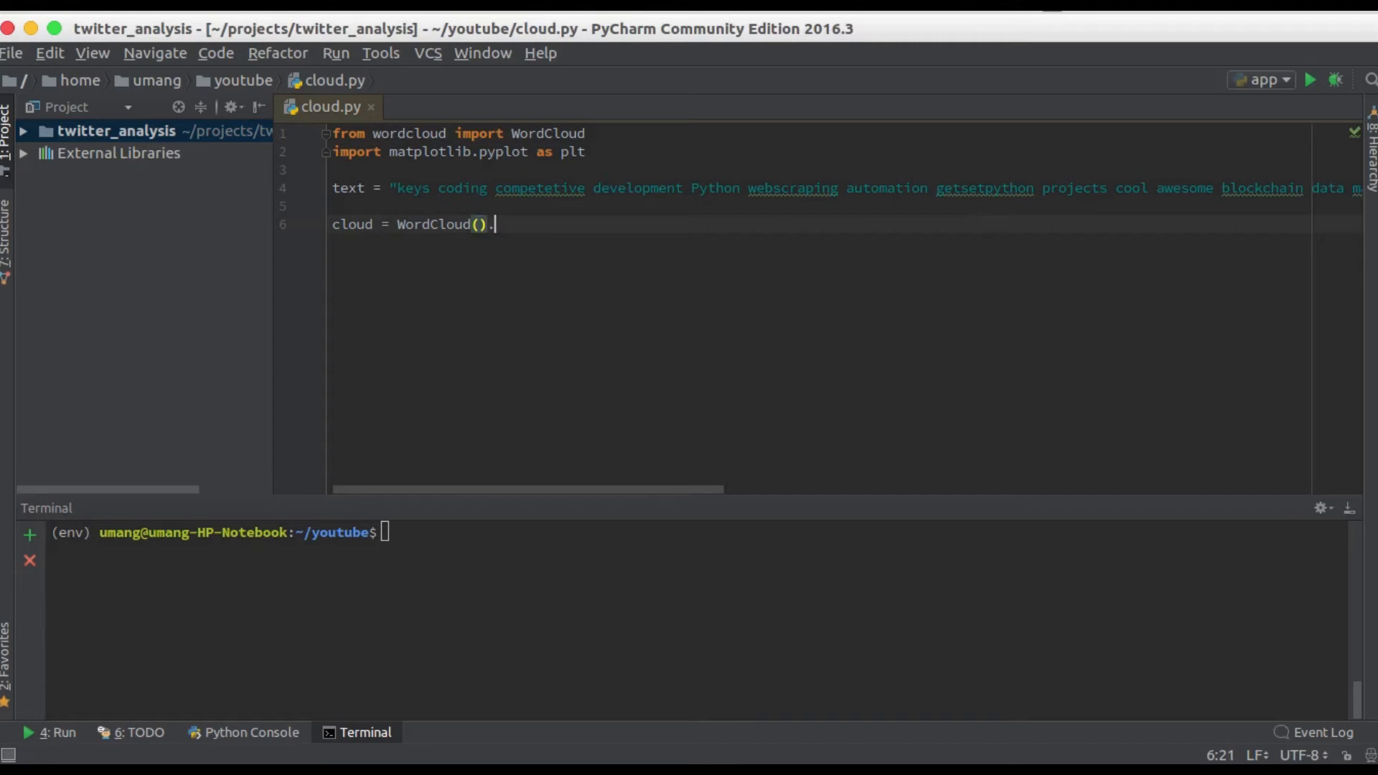
text(generate())
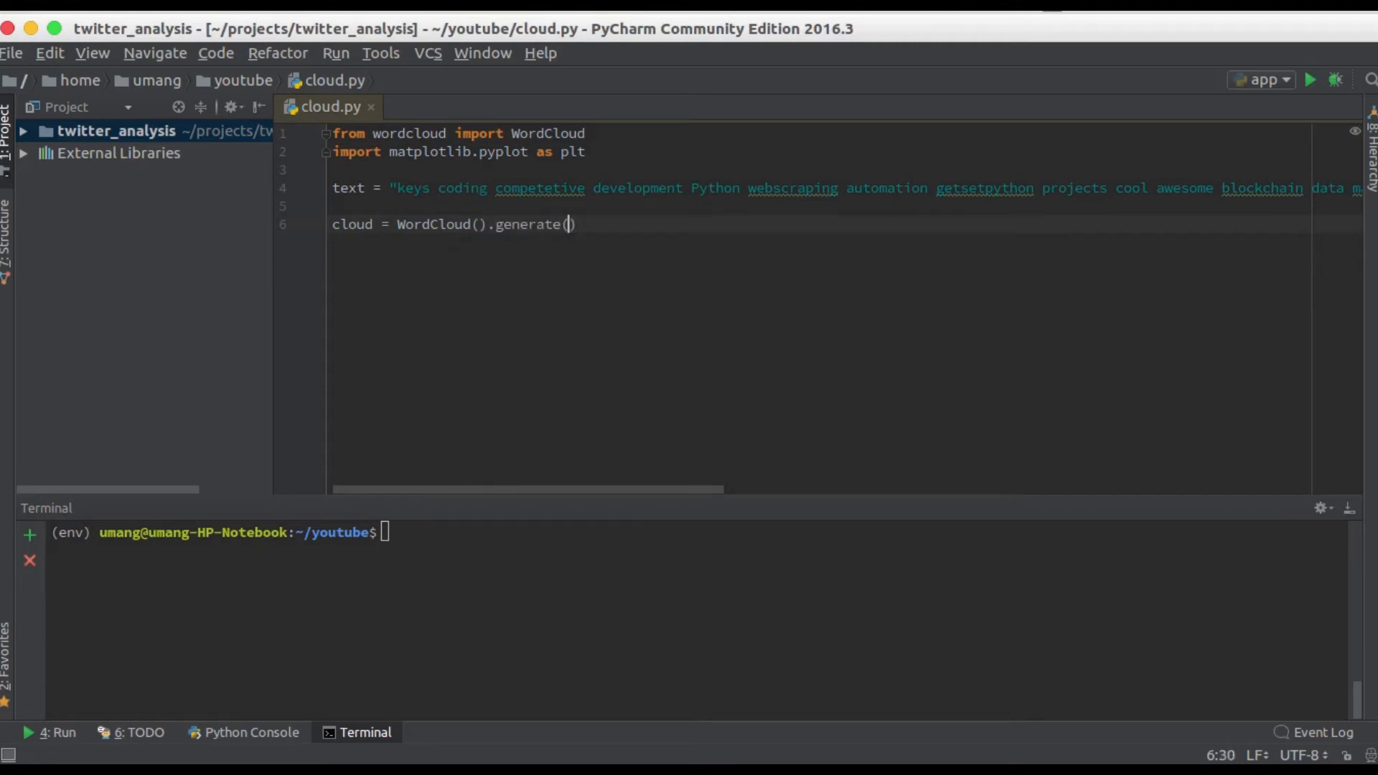
text(text)
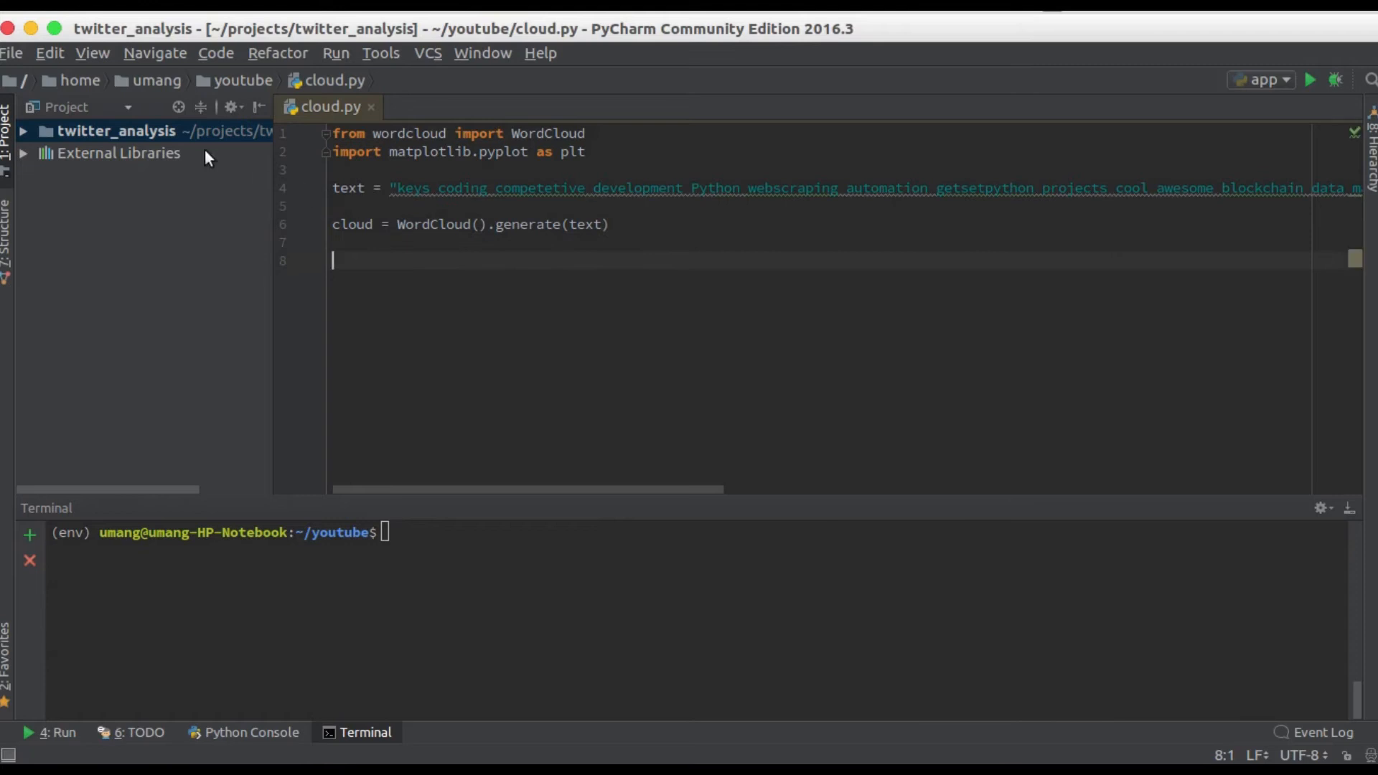
mouse_move(435, 179)
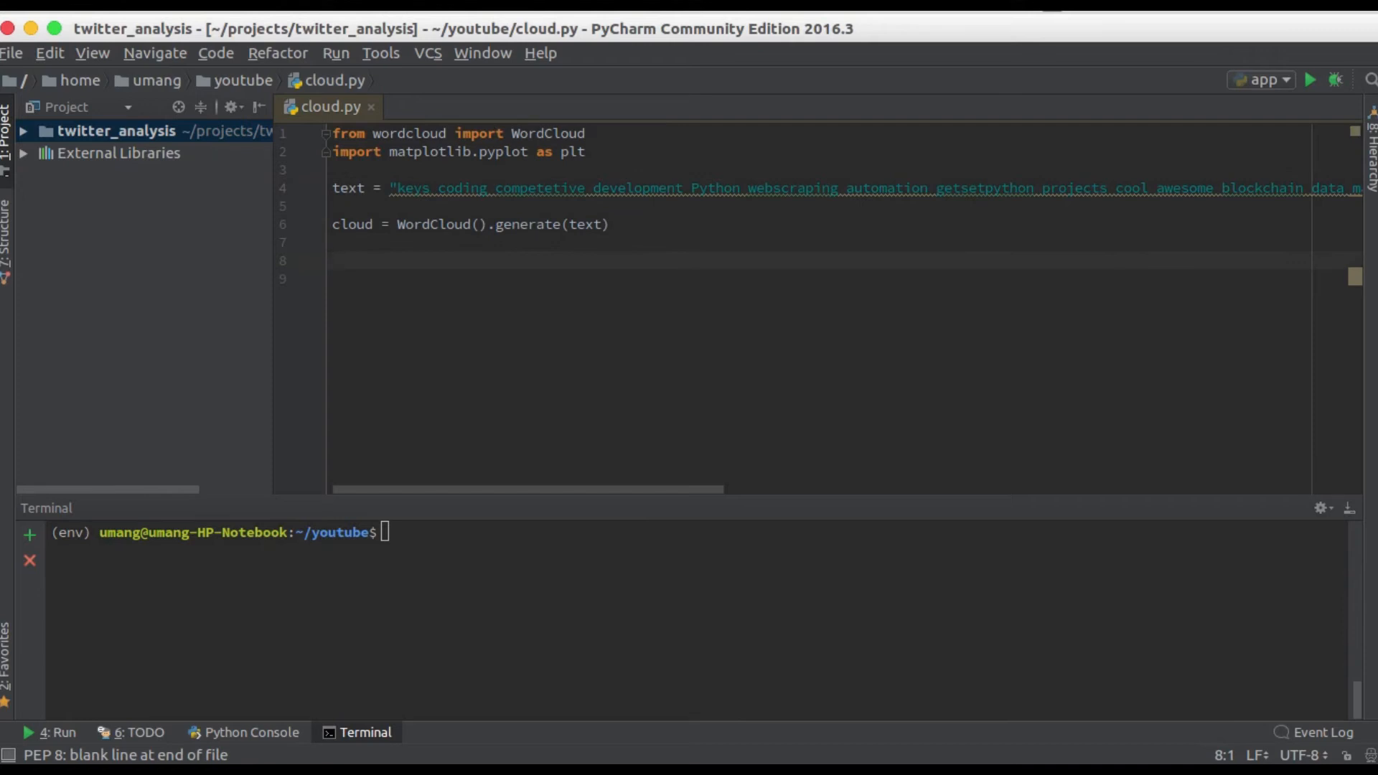
- End the script with plt.imshow(cloud) and plt.show() to display the word cloud
text(plt.)
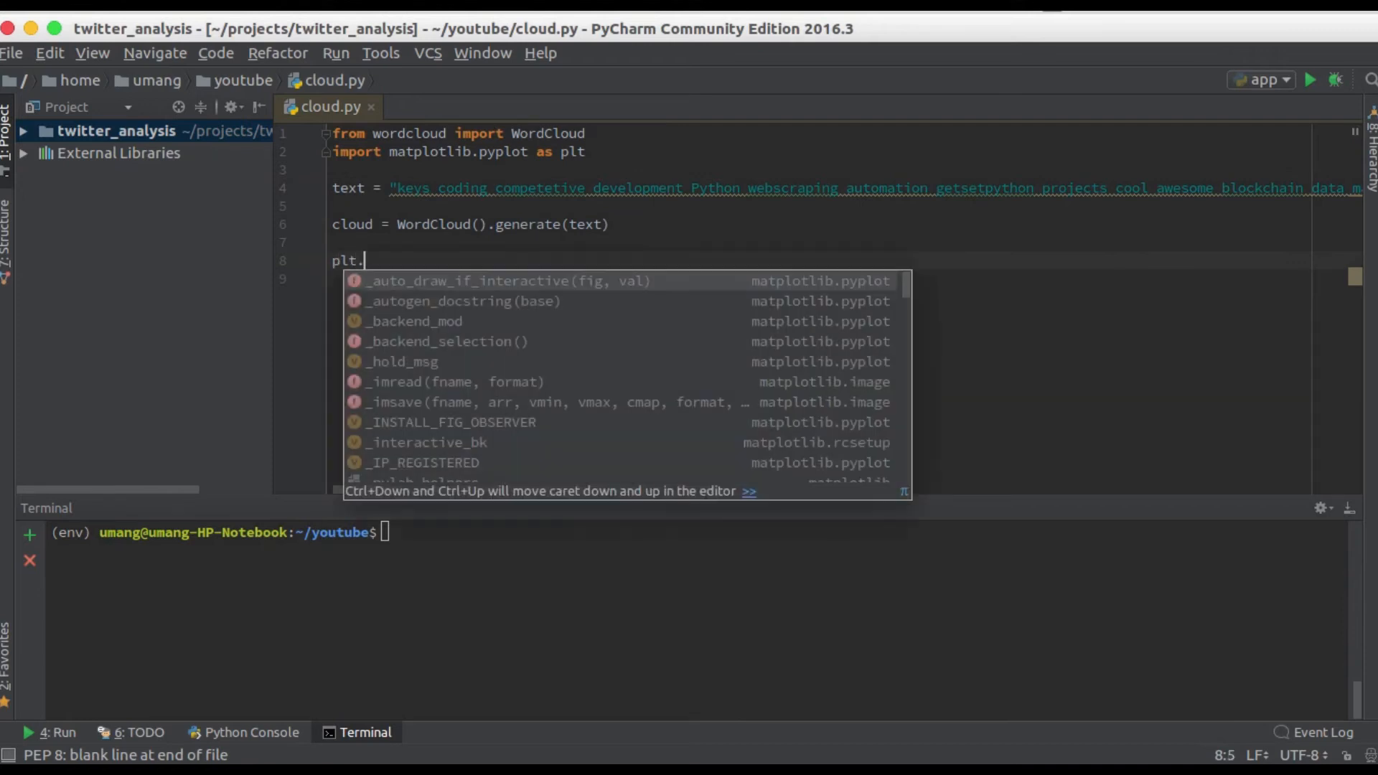
text(imshow)
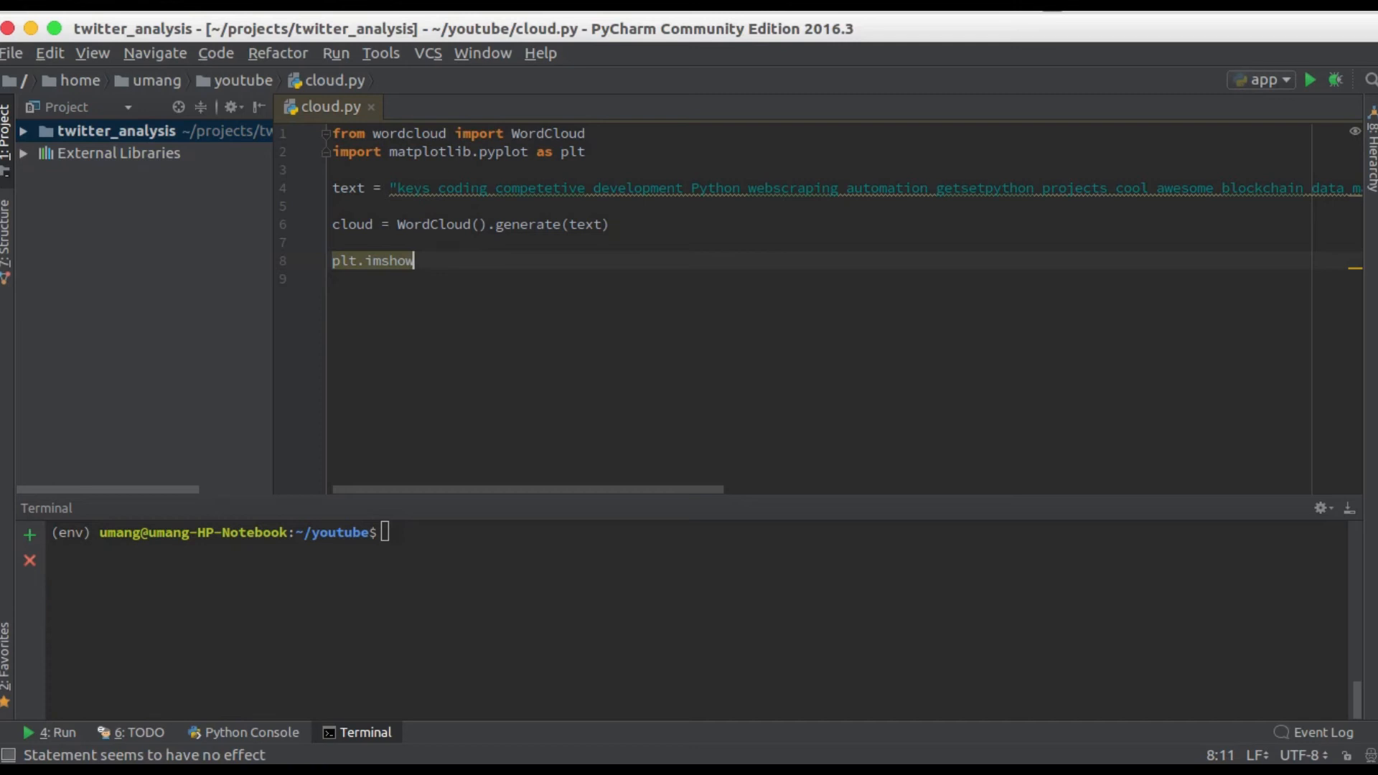
text(())
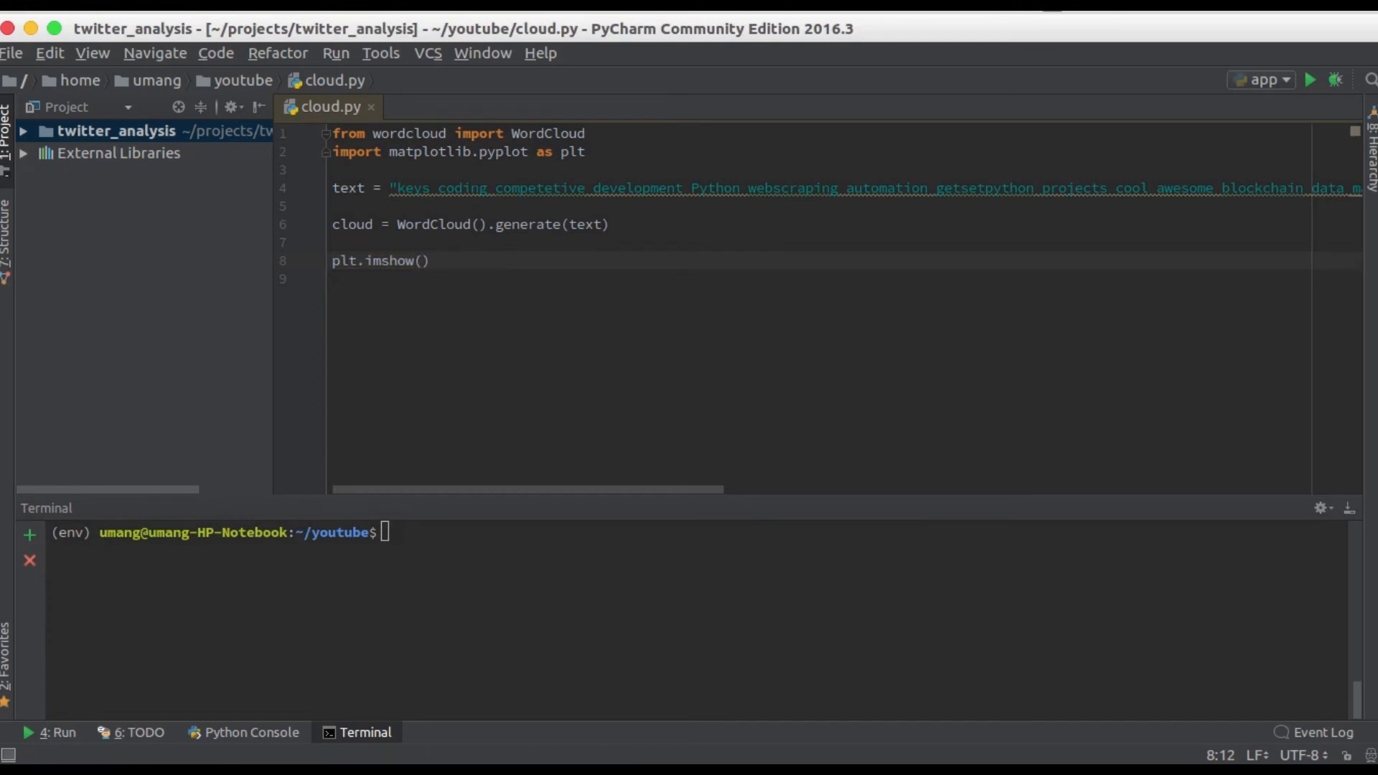
text(cloud)
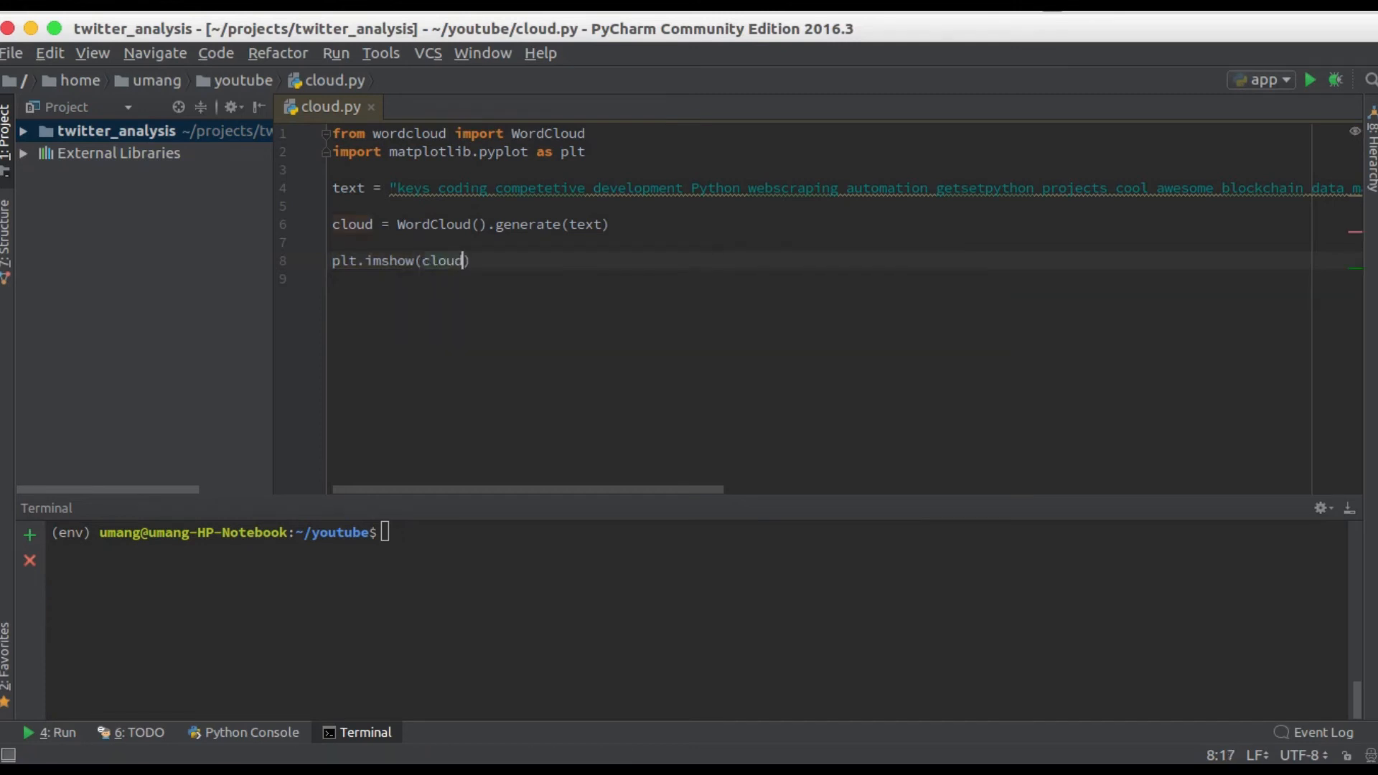
text(plt.show()
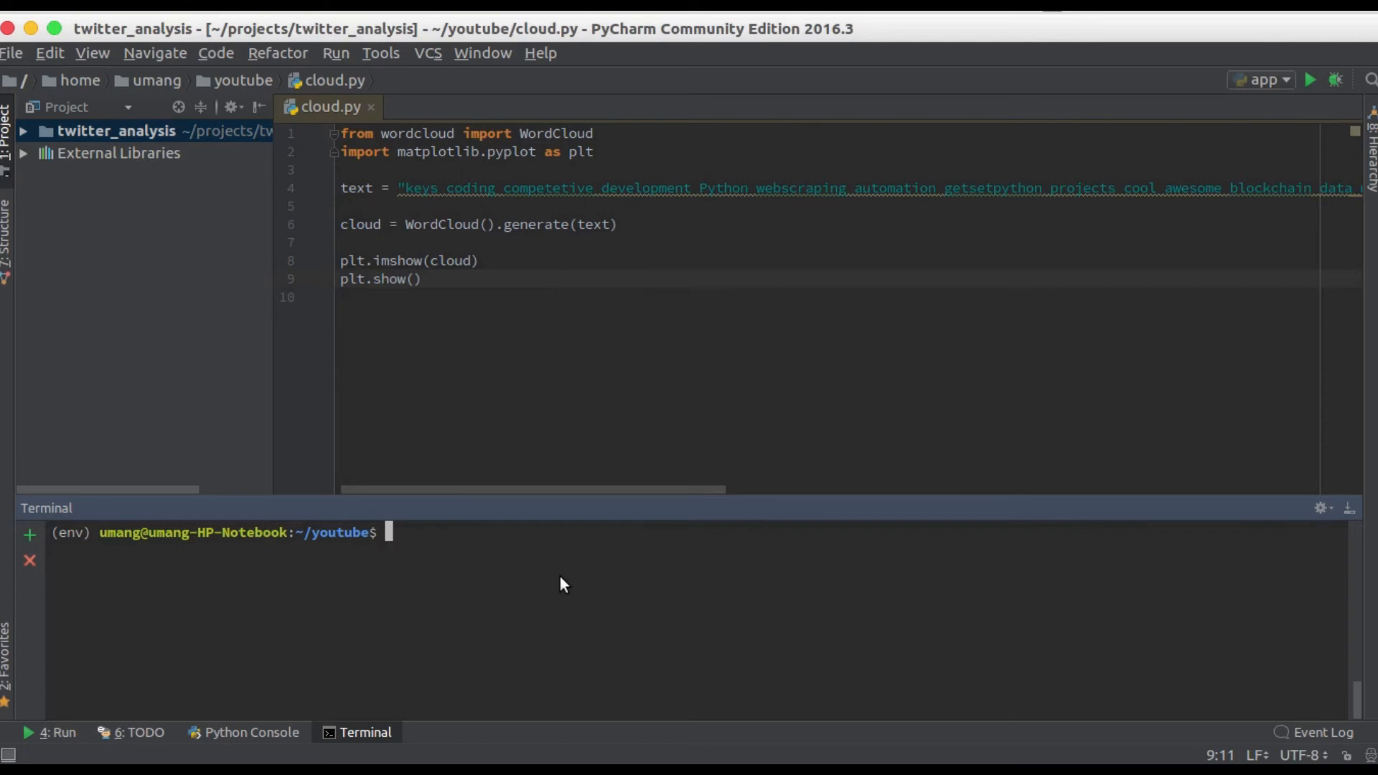
- Run sudo pip3 install wordcloud then python cloud.py, showing the black-background word cloud figure
text(sudo pip3 install wordcloud)
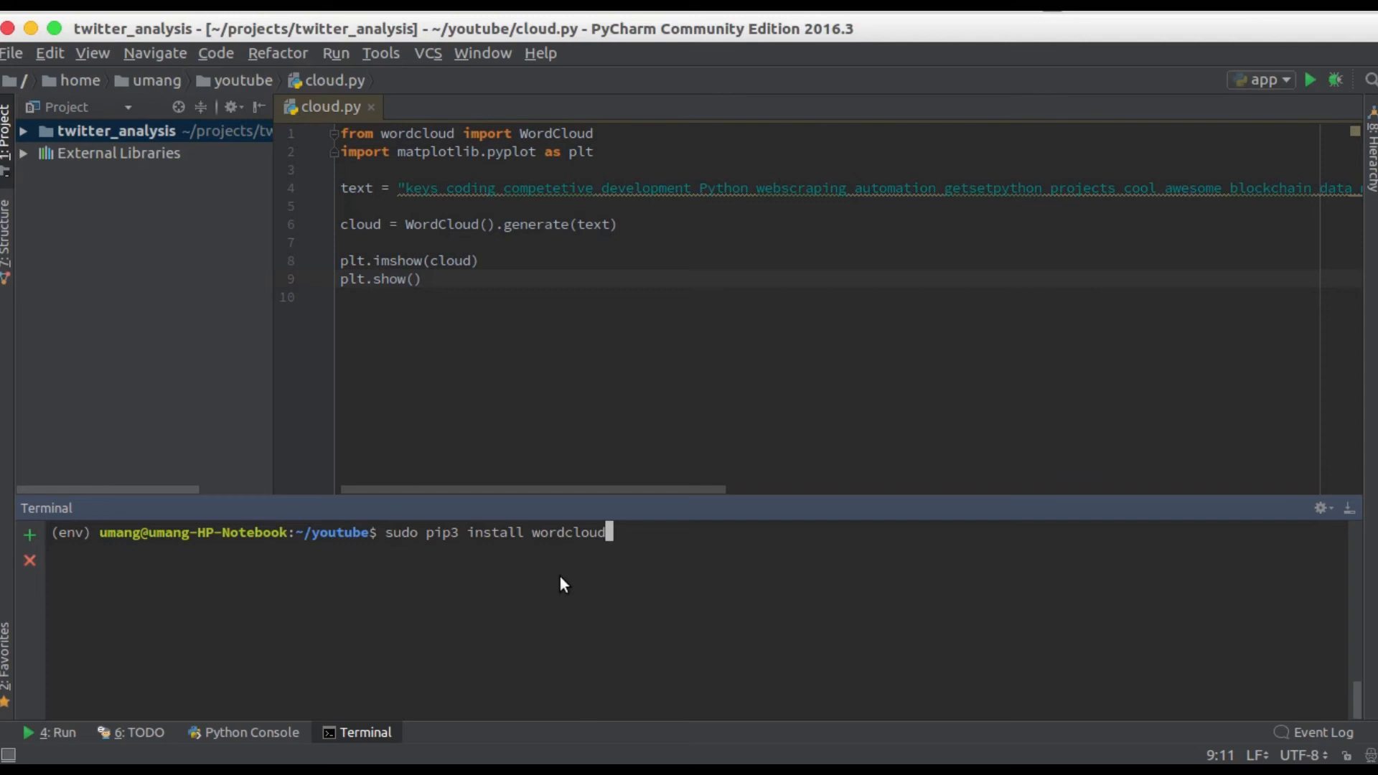
text(python cloud.py)
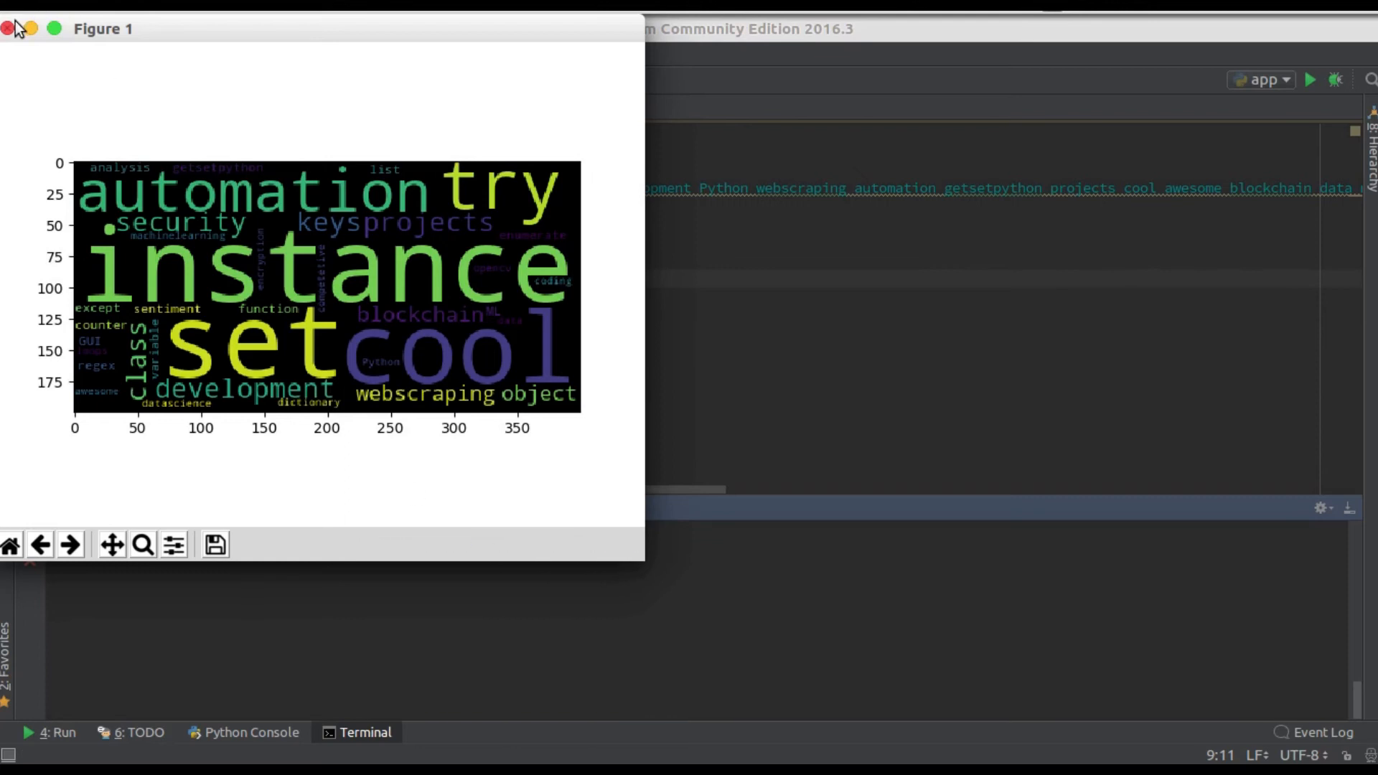
mouse_move(59, 152)
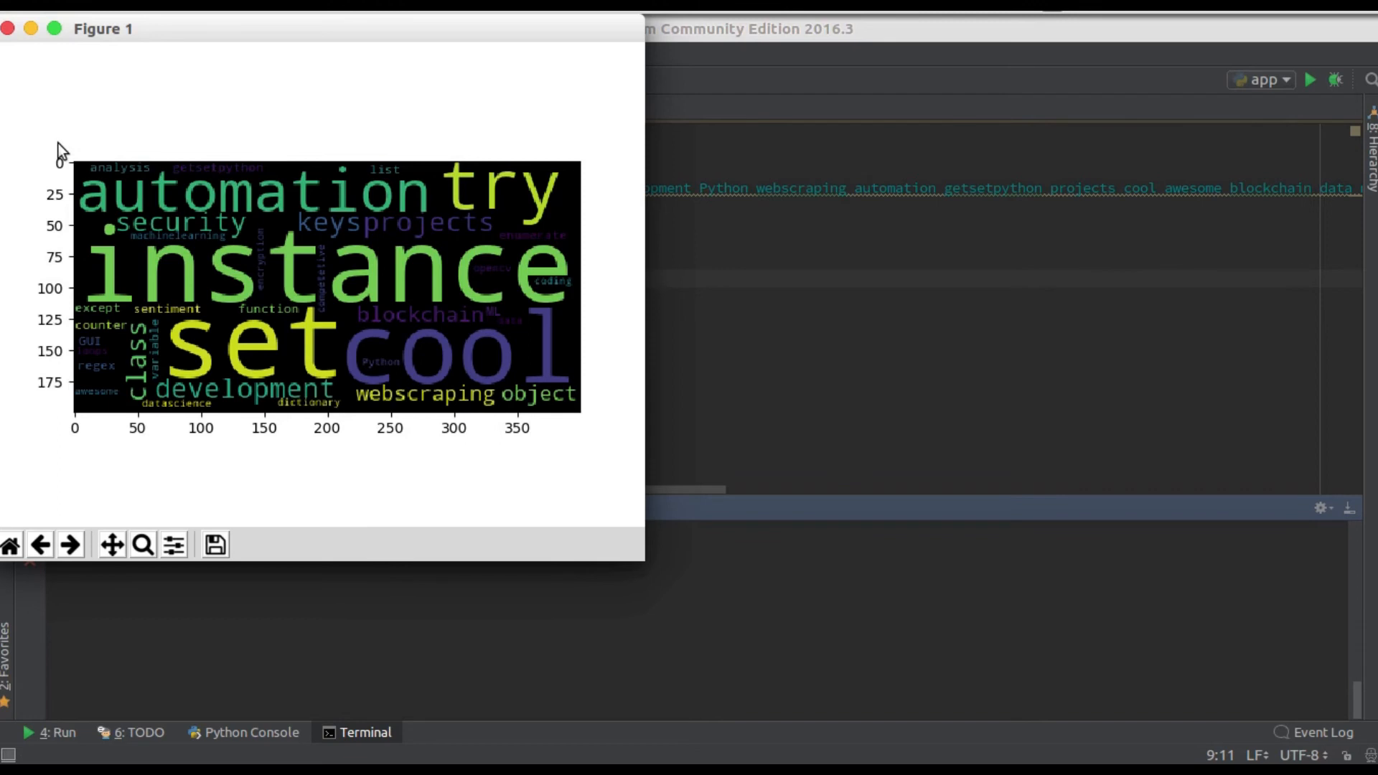
mouse_move(471, 454)
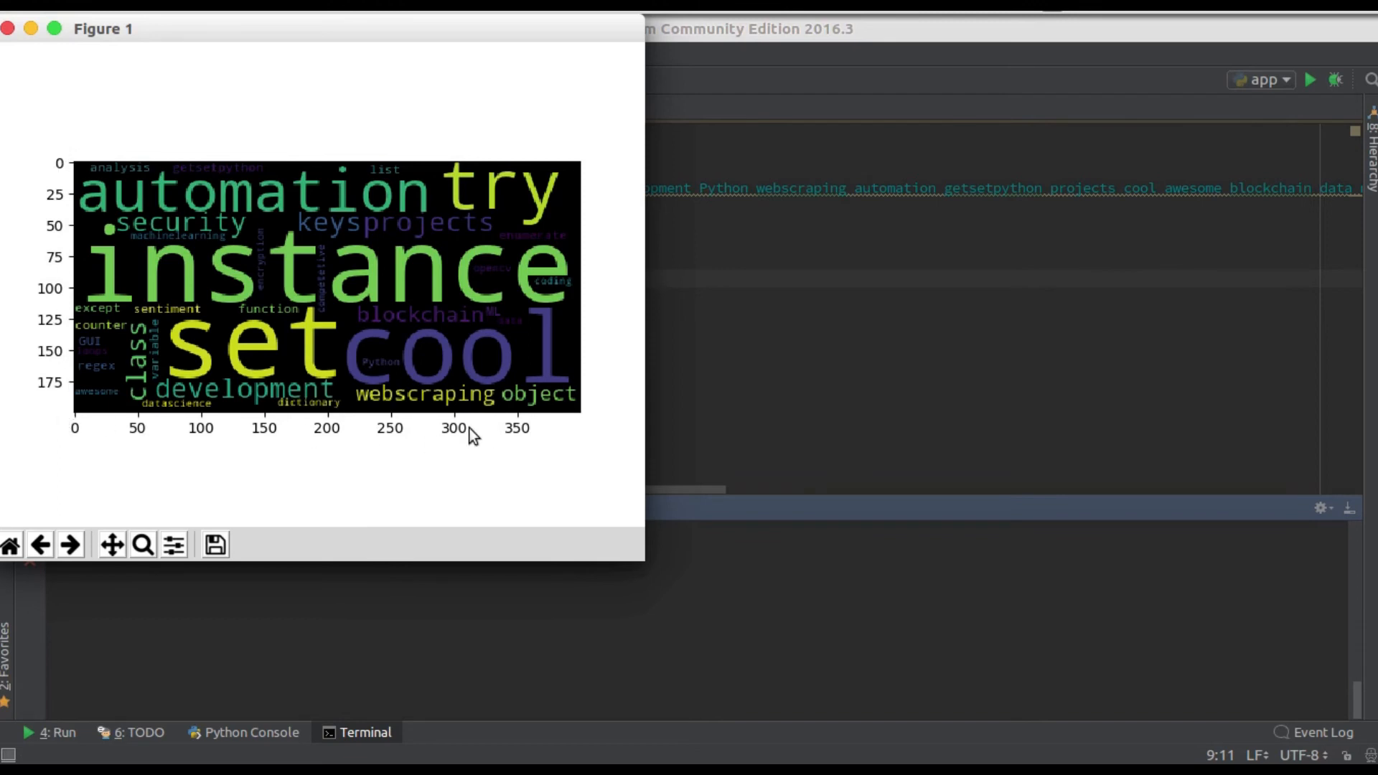
mouse_move(15, 50)
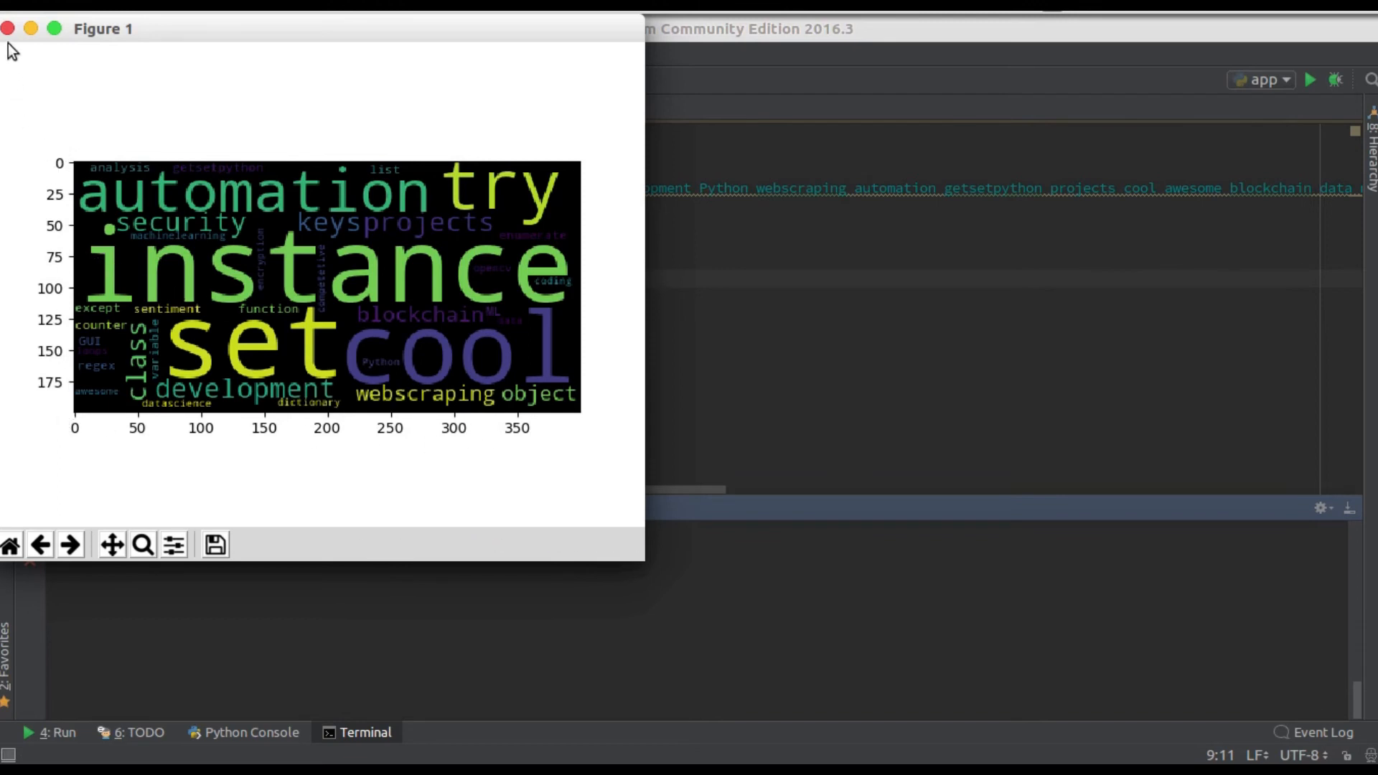
- Close Figure 1, add background_color="white" to WordCloud() and plt.axis('off') before plt.show()
click(7, 29)
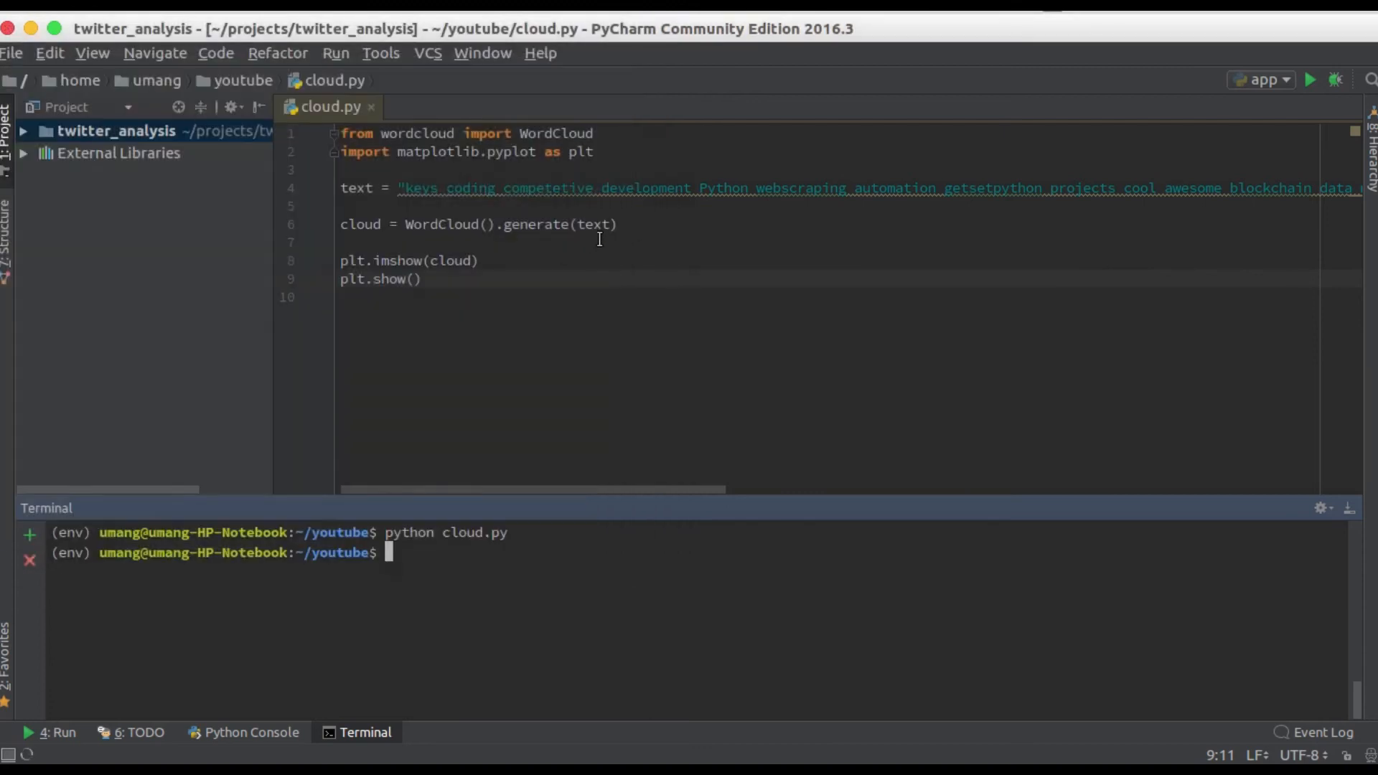
text(background_color="white)
text(plt.)
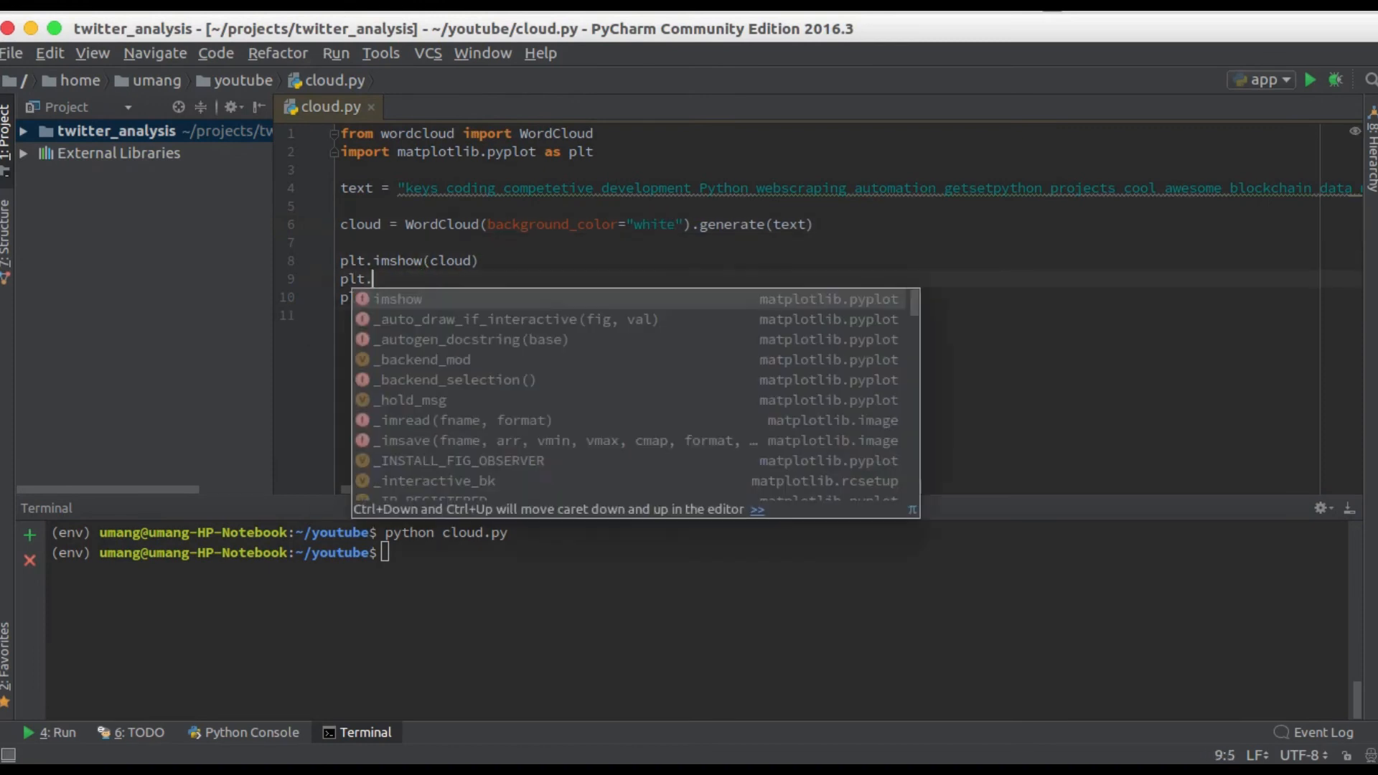
text(axis)
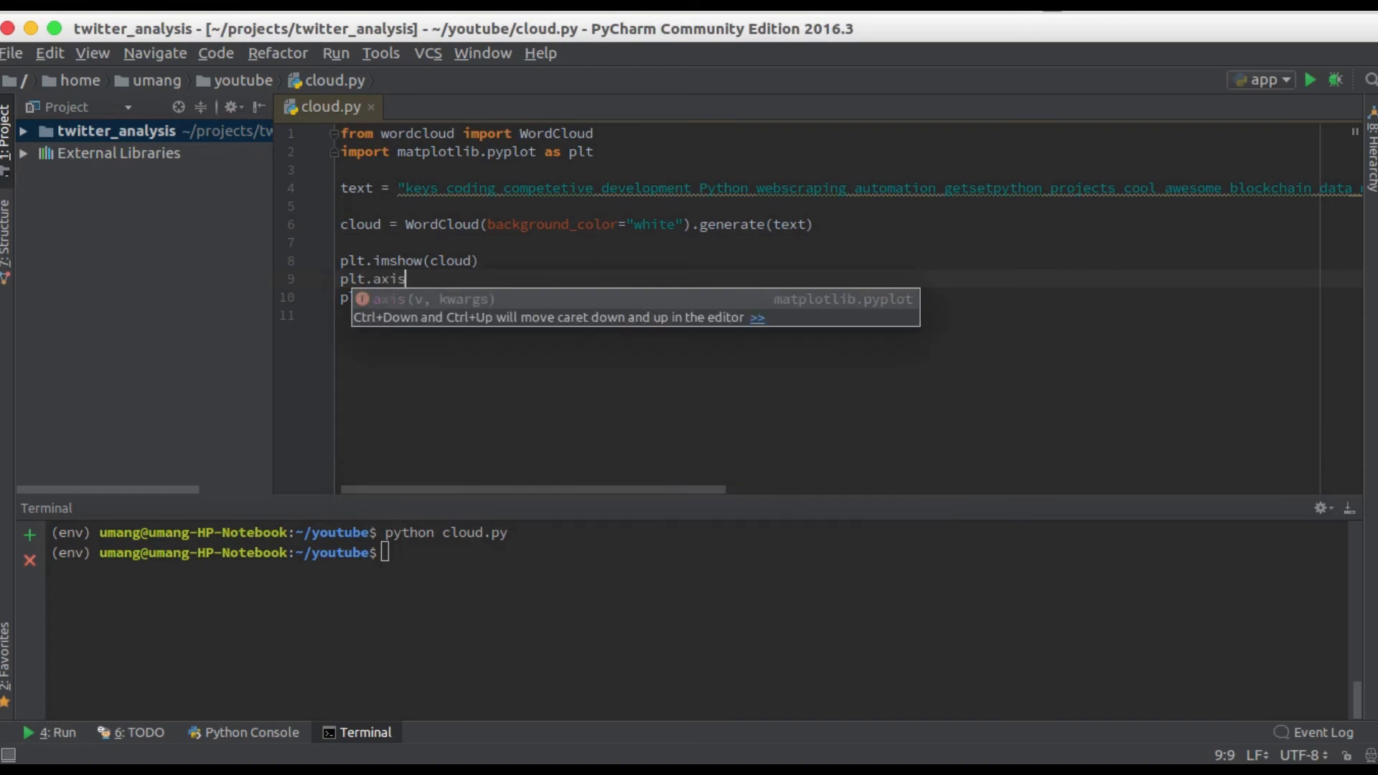
text(('off'))
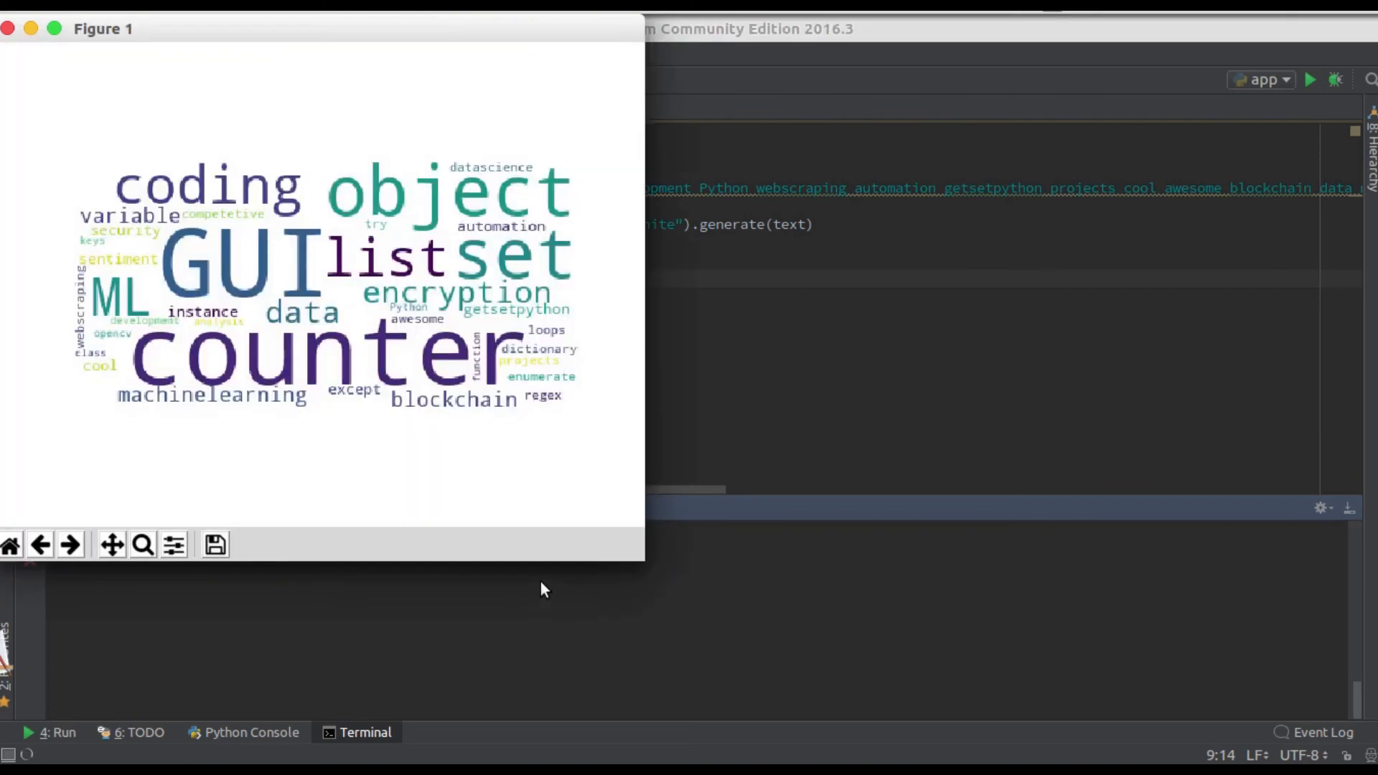
mouse_move(119, 155)
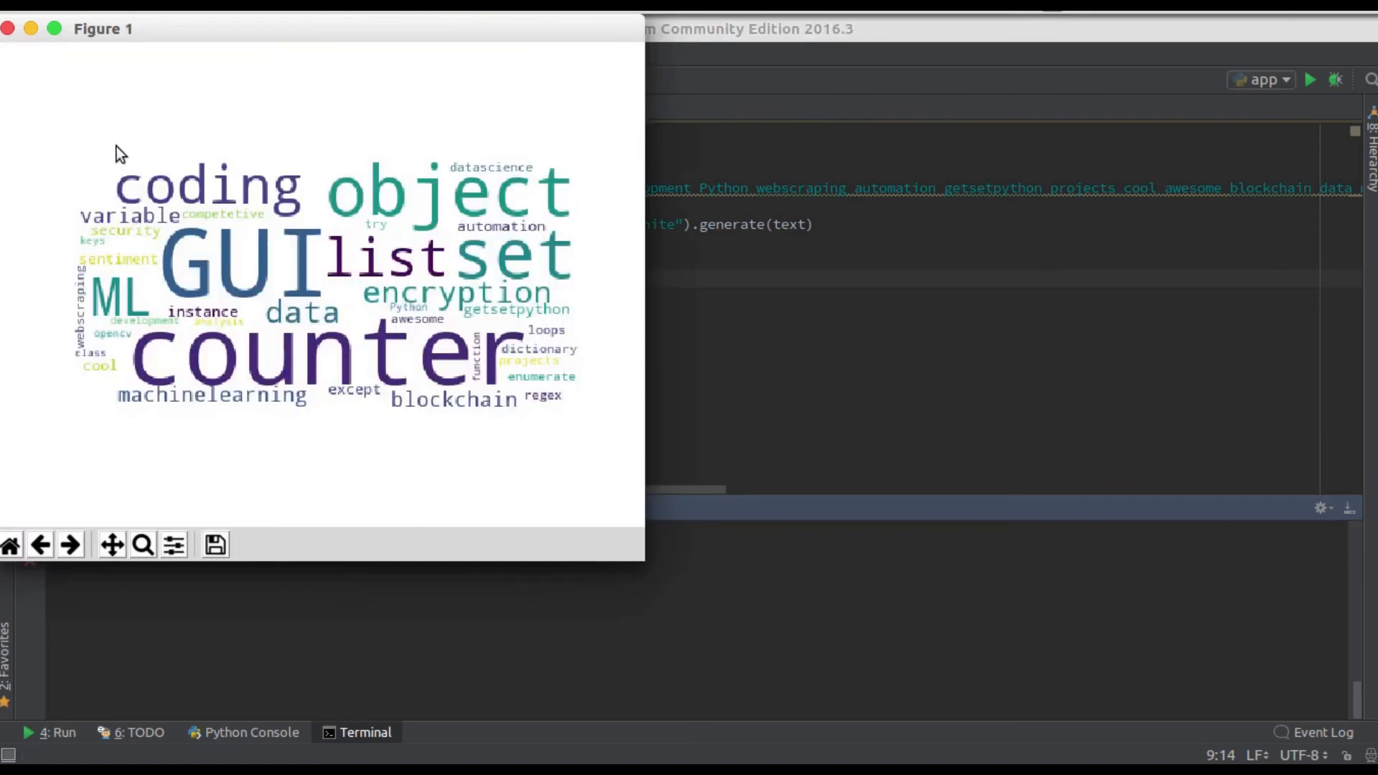
mouse_move(531, 441)
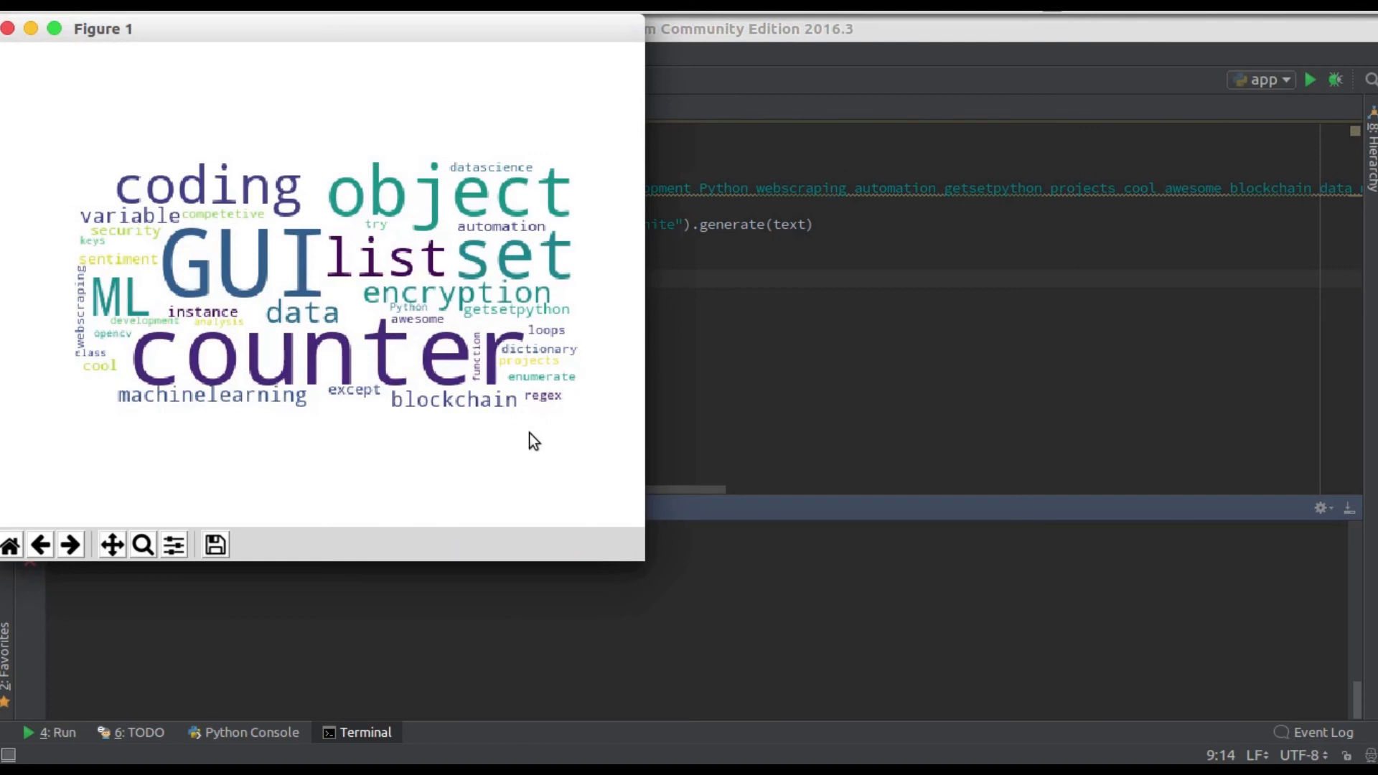
- Rerun python cloud.py, inspect the white axis-free word cloud, then close its figure window
click(7, 33)
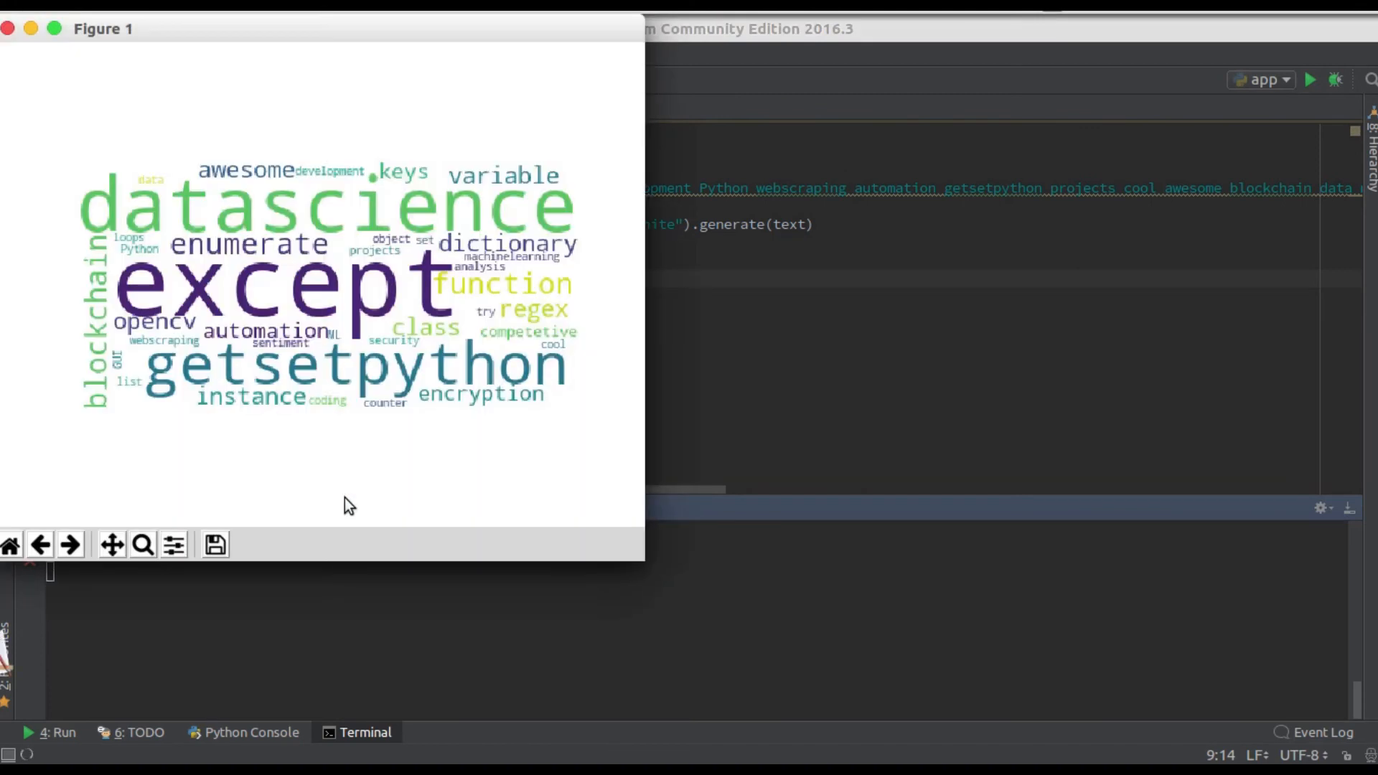
mouse_move(72, 140)
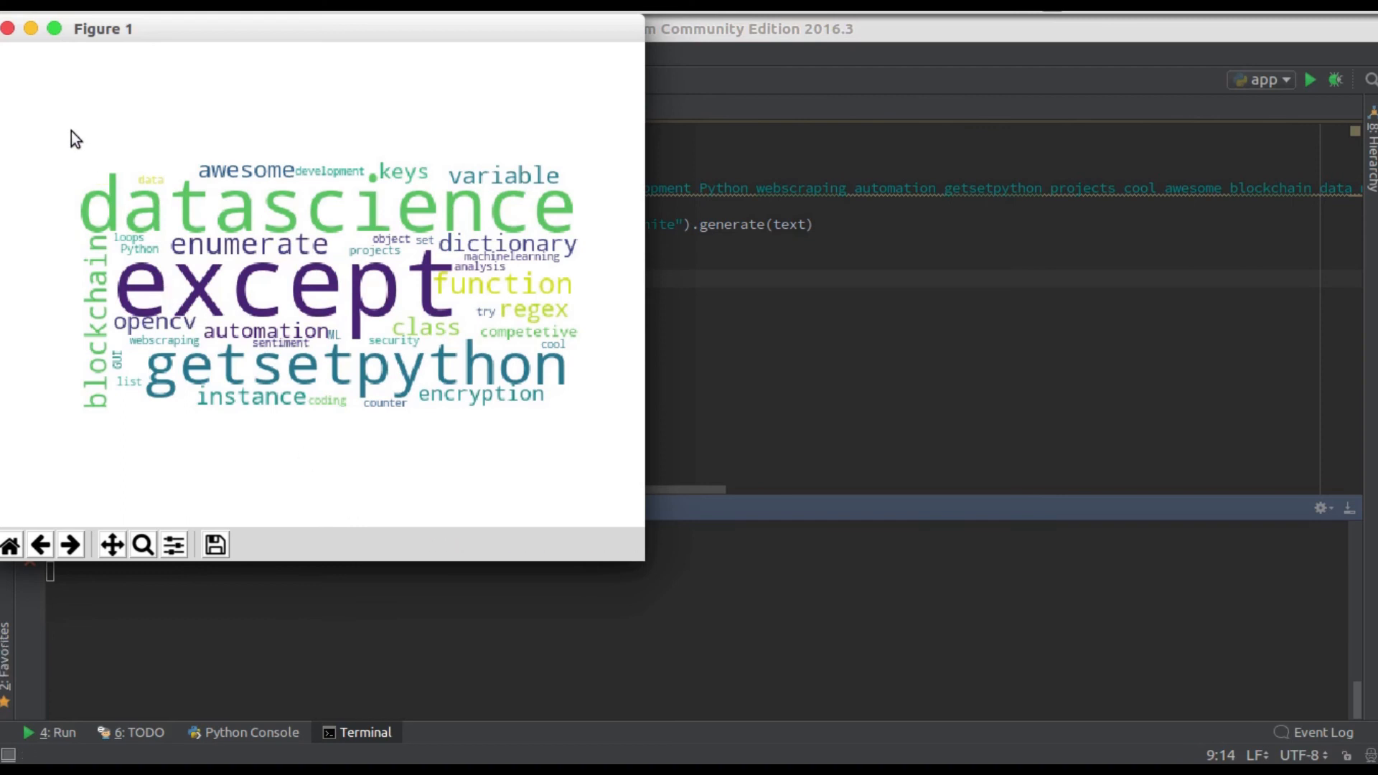
mouse_move(37, 103)
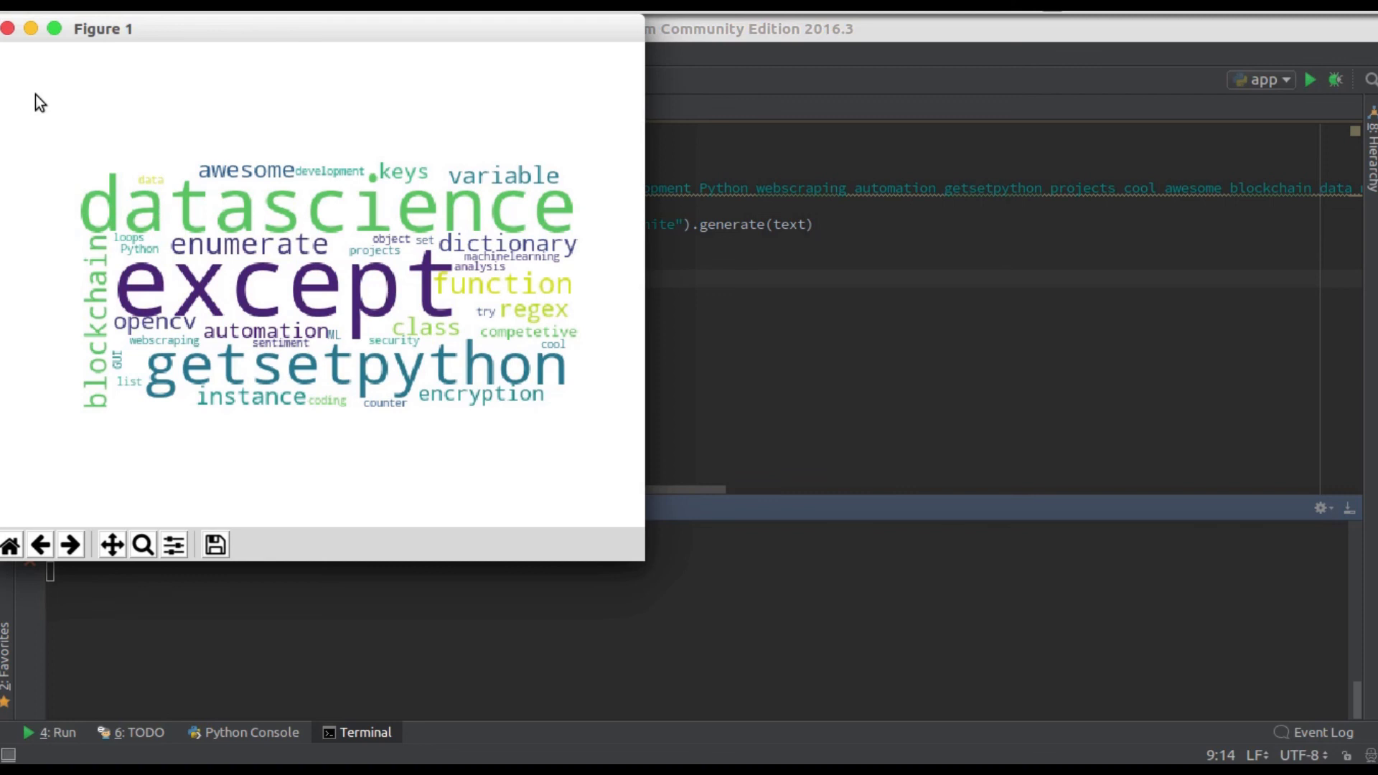
mouse_move(79, 227)
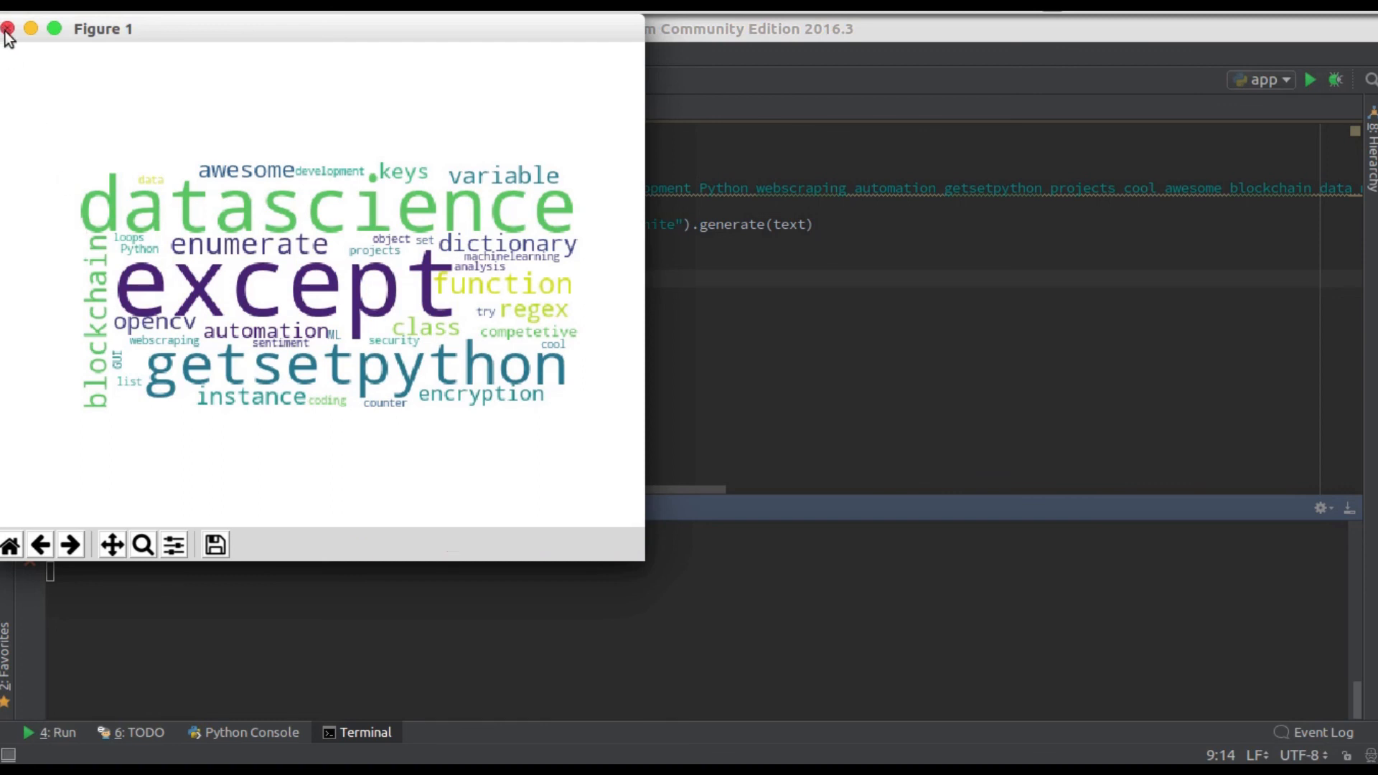
click(8, 30)
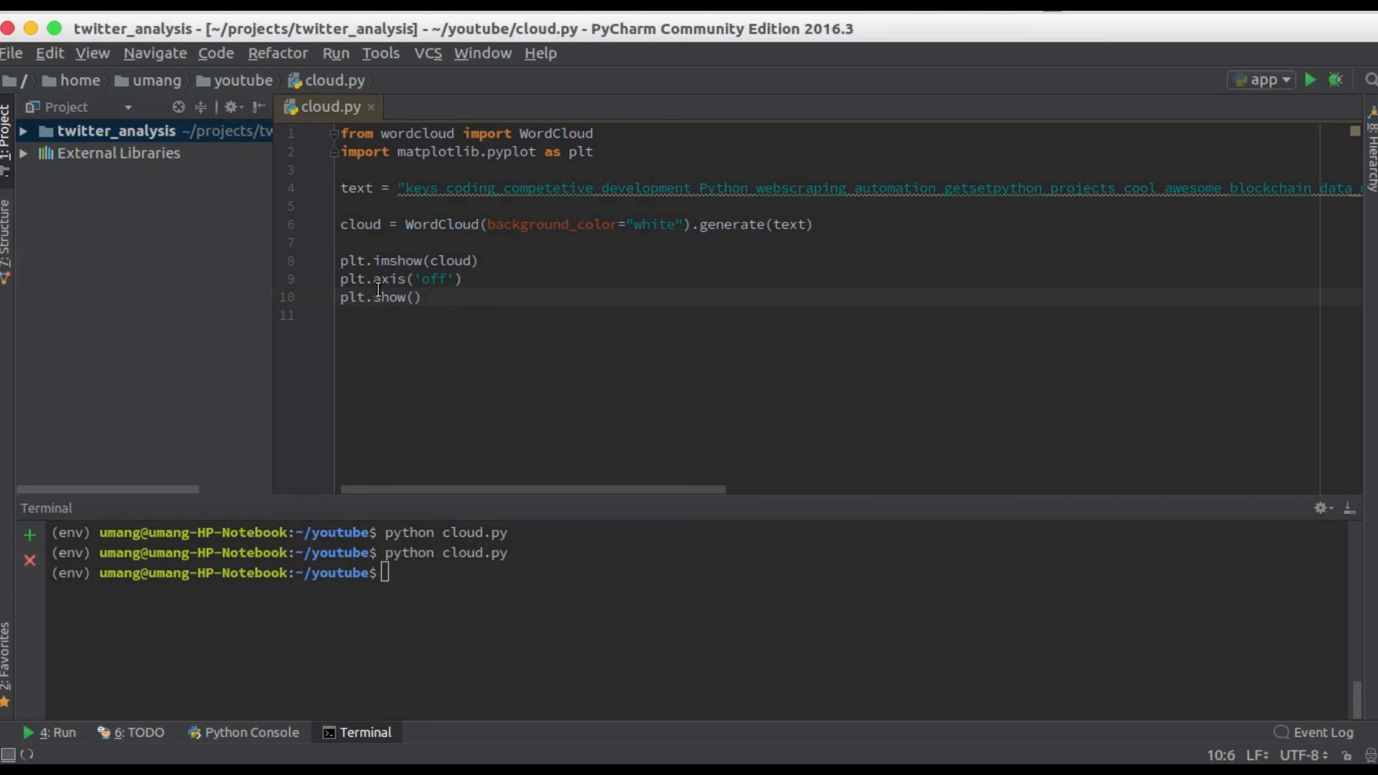